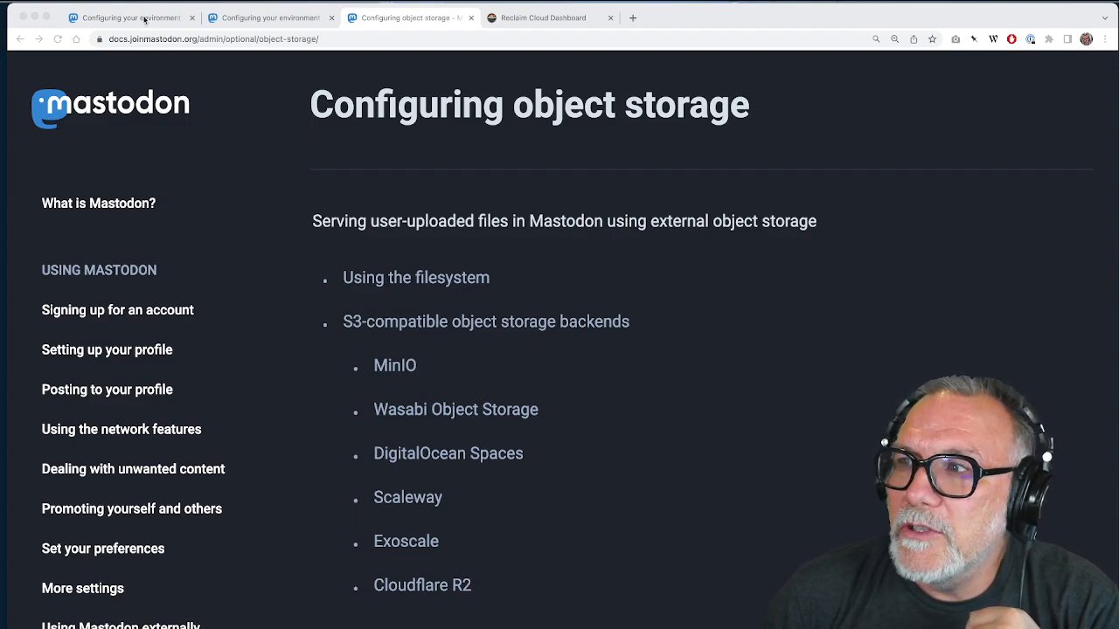
Step: Review the environment configuration docs' contents down through the Backend and File storage sections
click(131, 18)
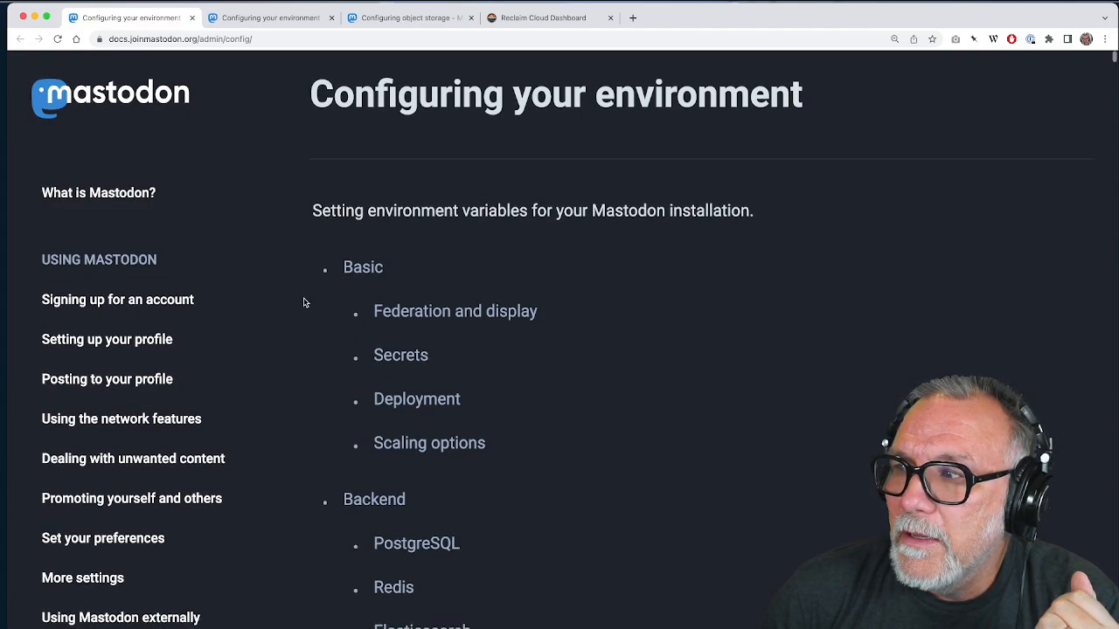
scroll(down, 3)
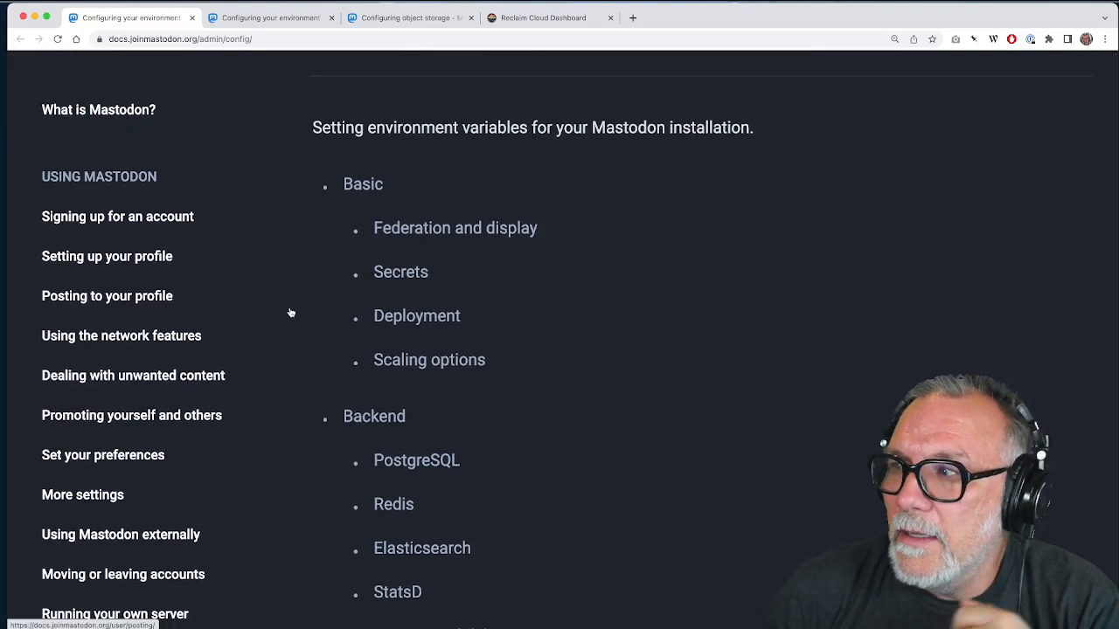
mouse_move(339, 292)
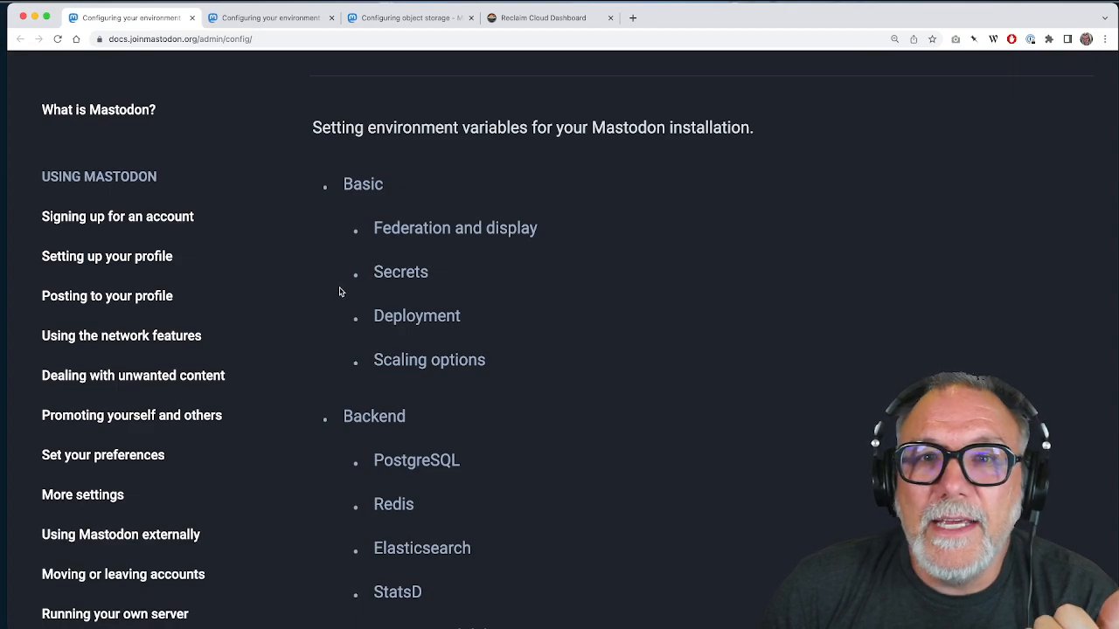
scroll(down, 3)
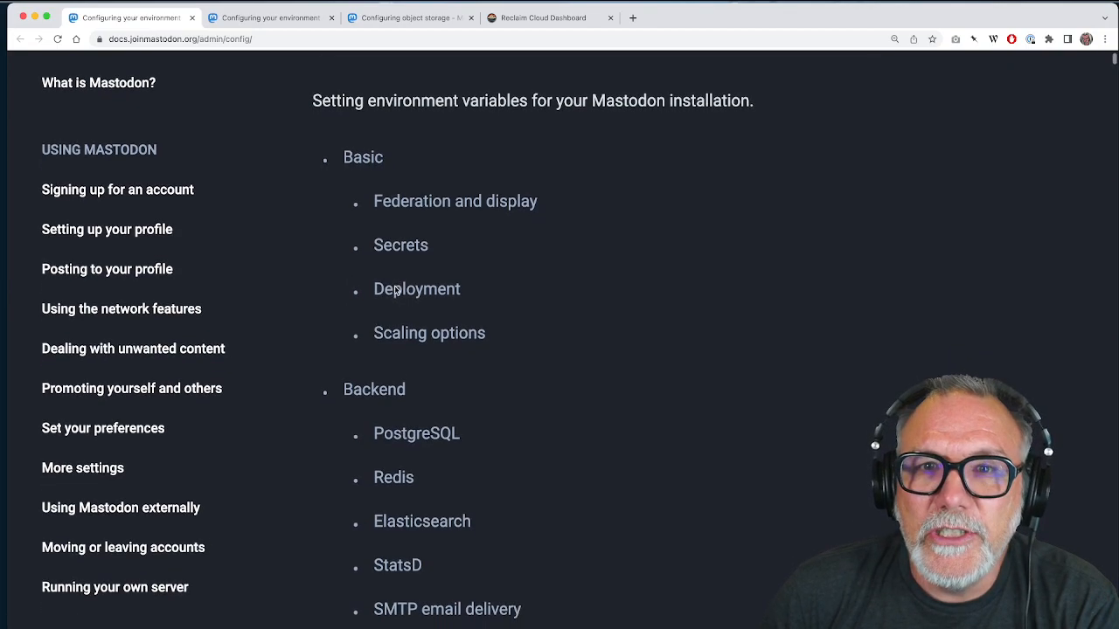
scroll(down, 3)
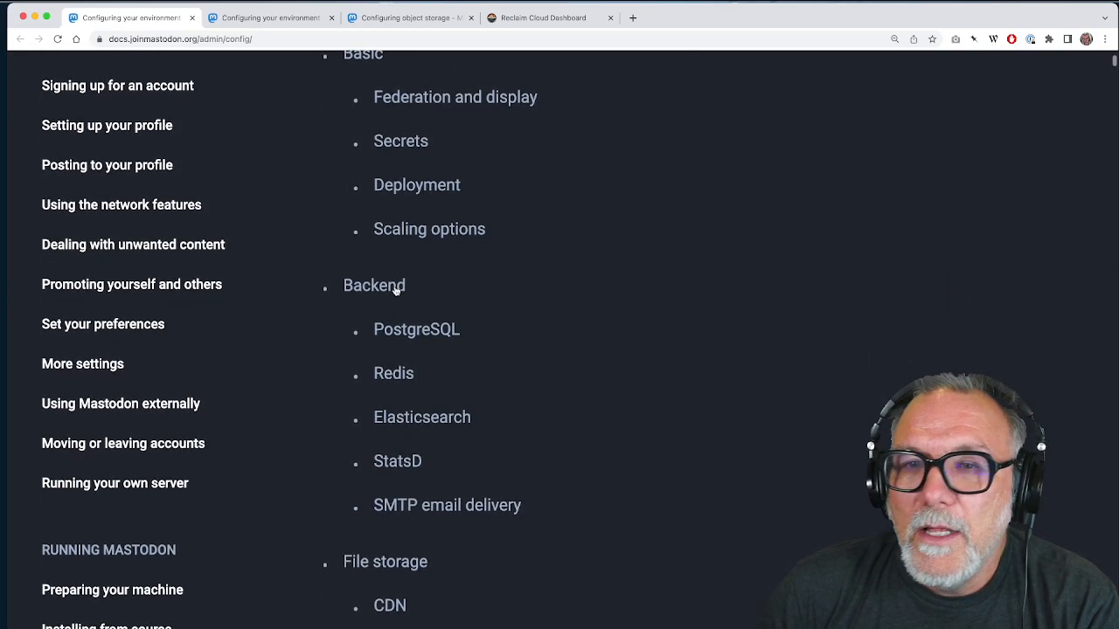
scroll(down, 3)
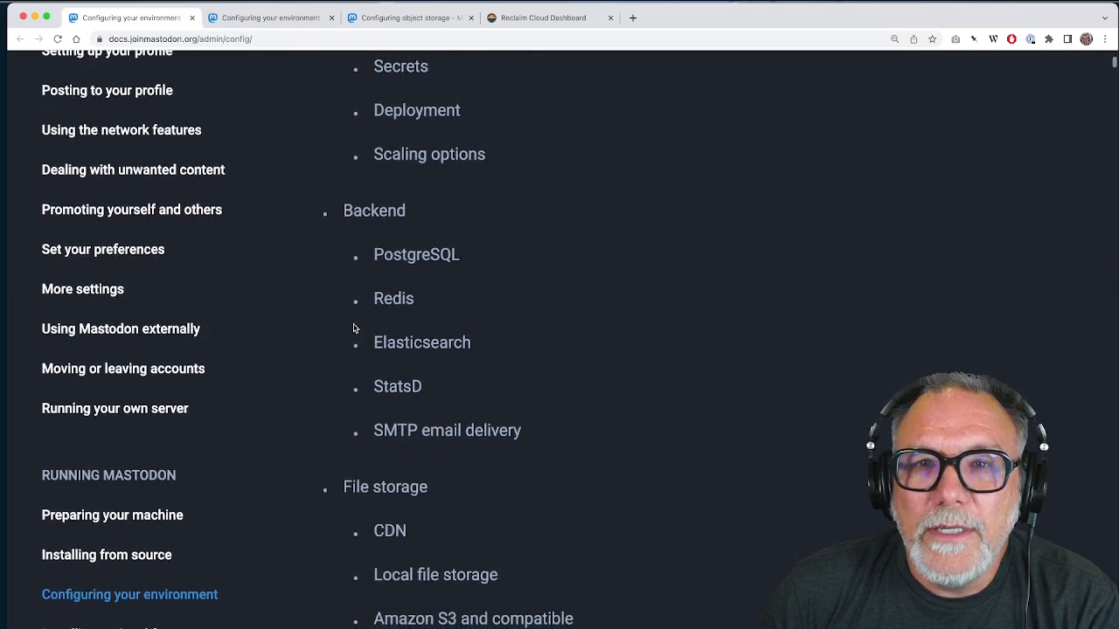
scroll(down, 3)
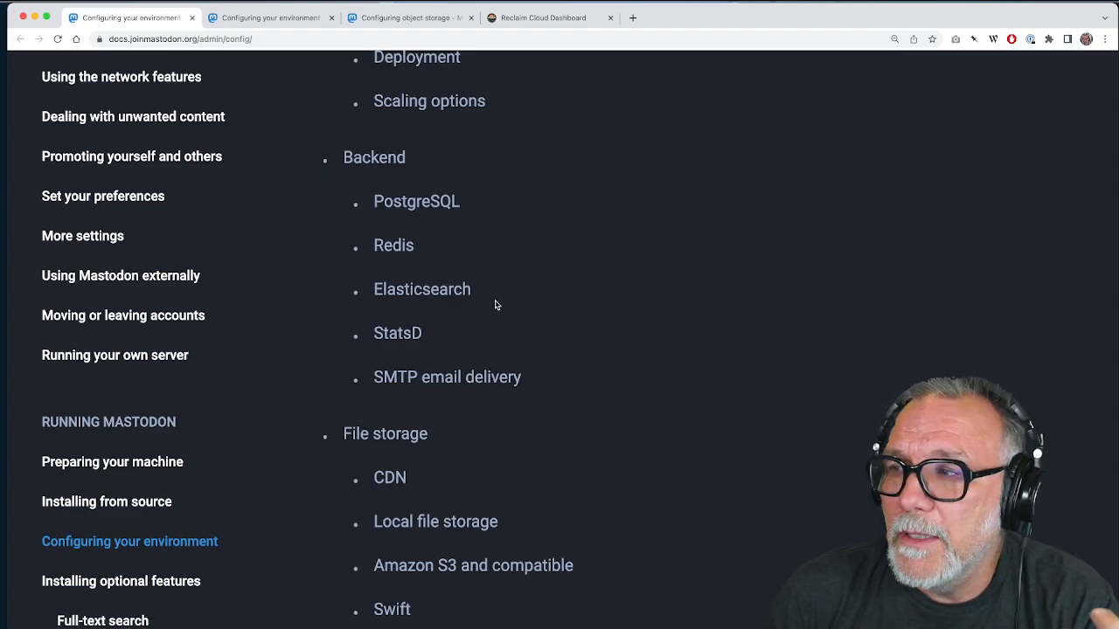
scroll(down, 3)
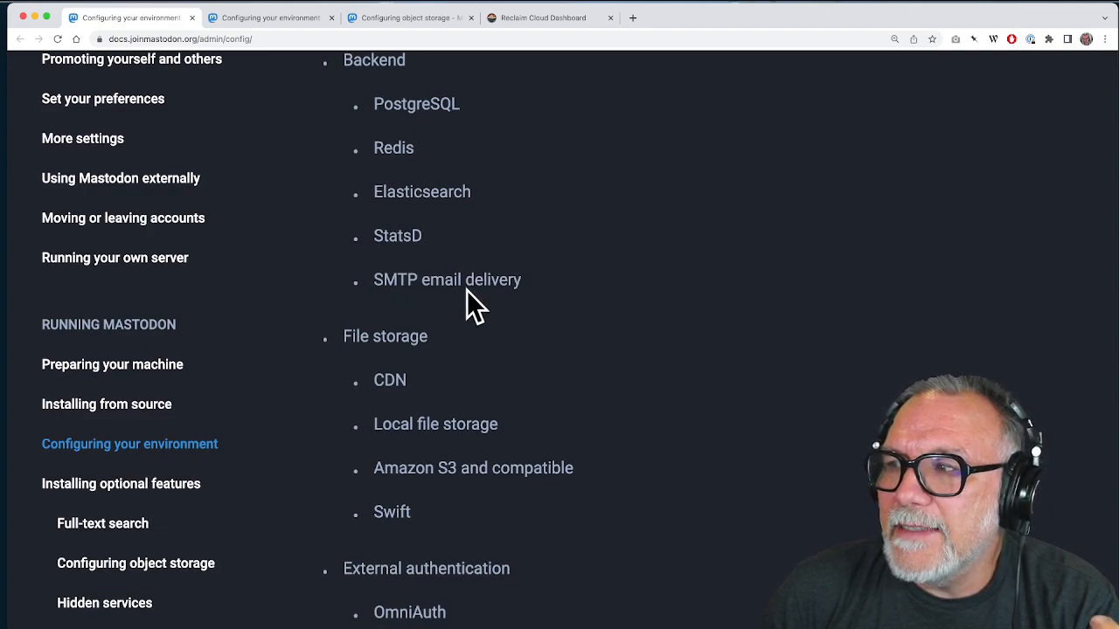
mouse_move(451, 294)
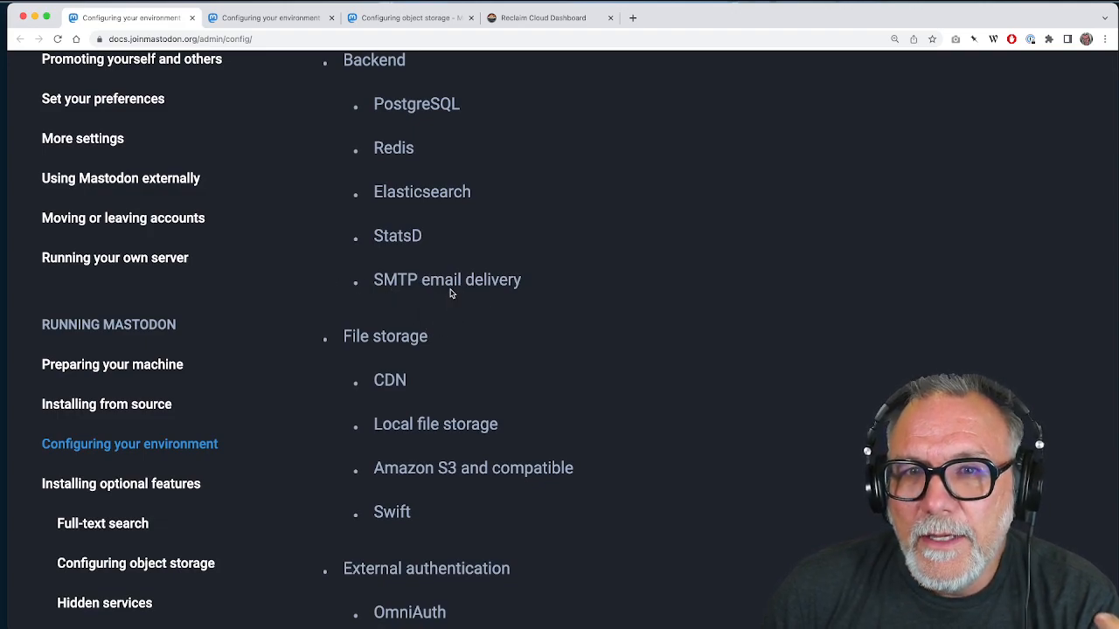
scroll(down, 3)
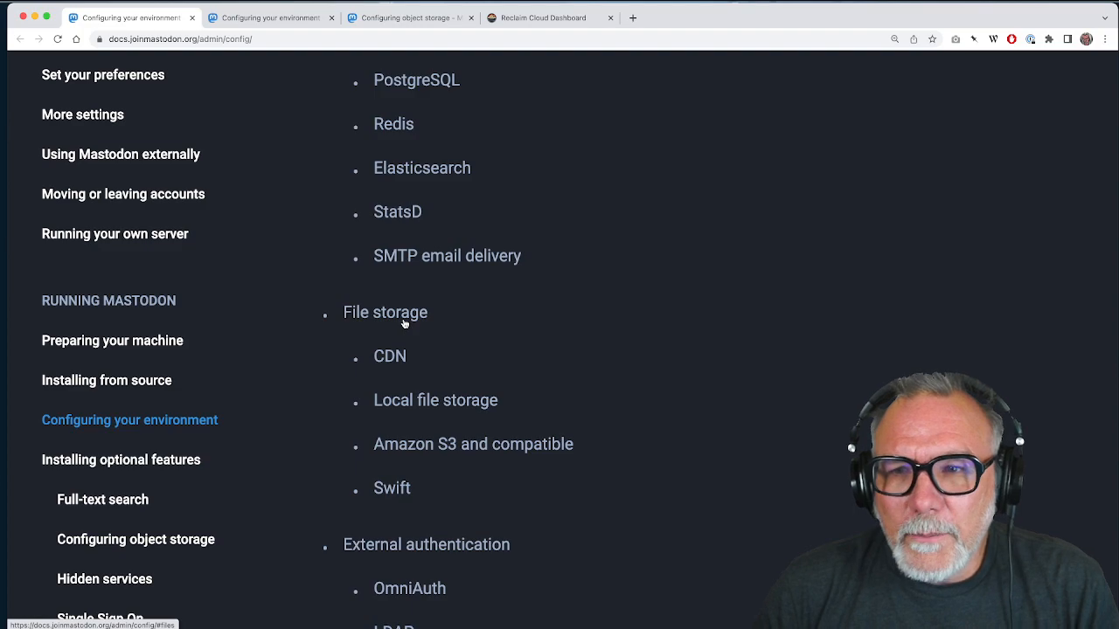
mouse_move(419, 322)
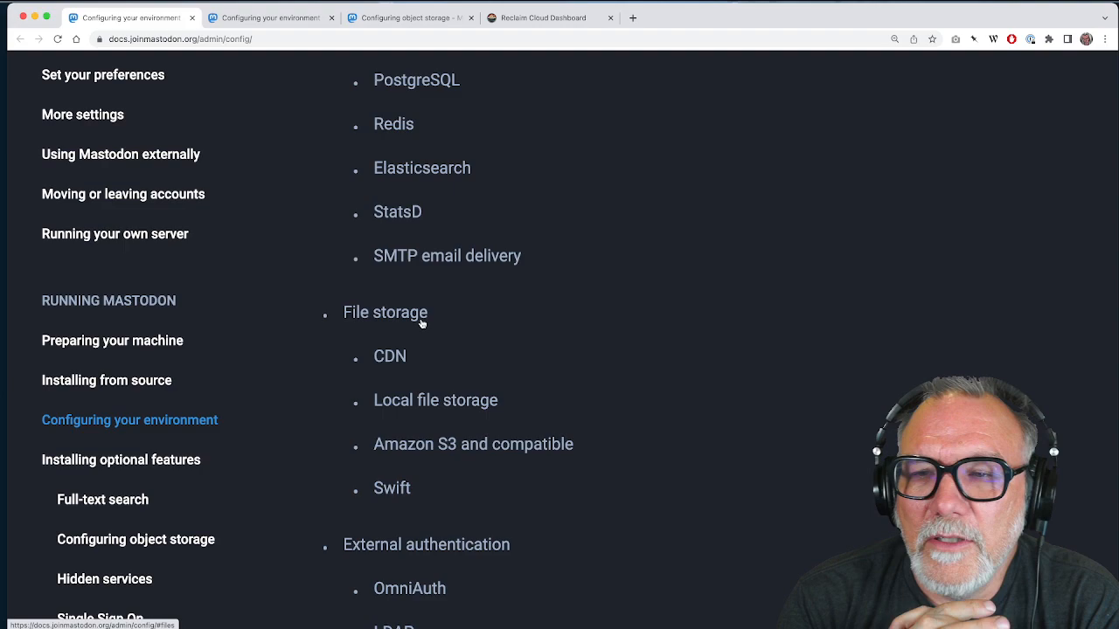
mouse_move(466, 212)
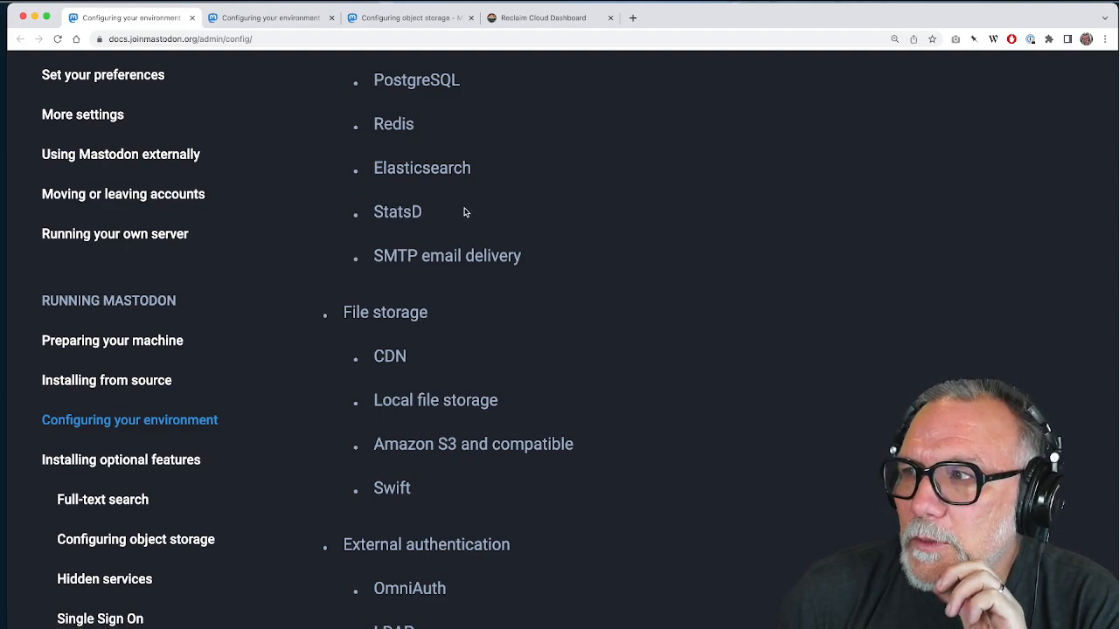
mouse_move(374, 136)
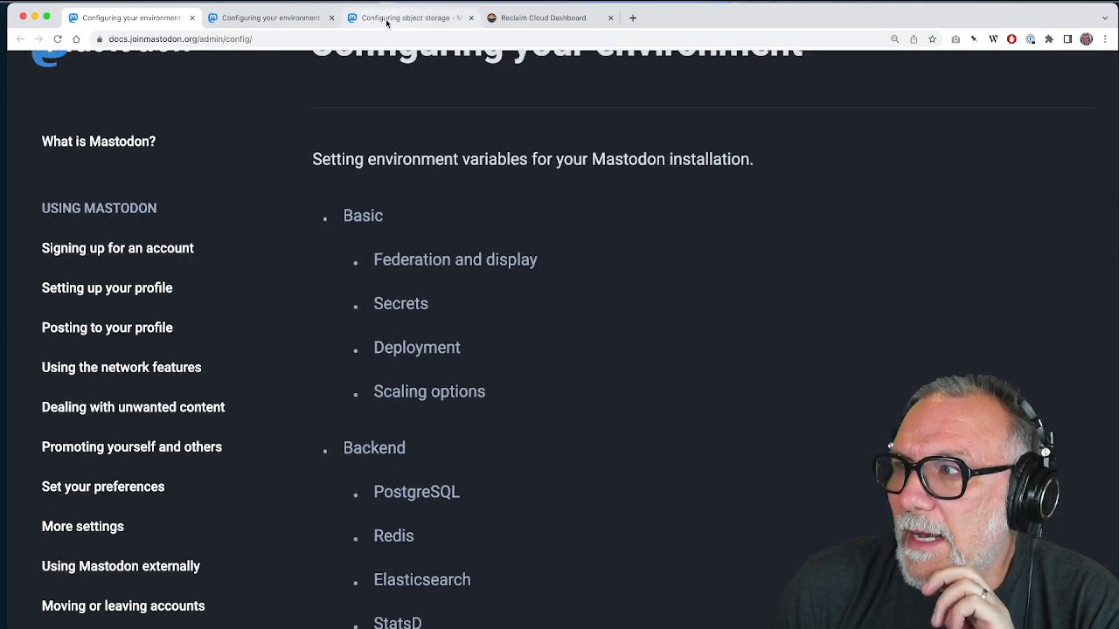
Step: Return to the Configuring object storage docs page
click(409, 17)
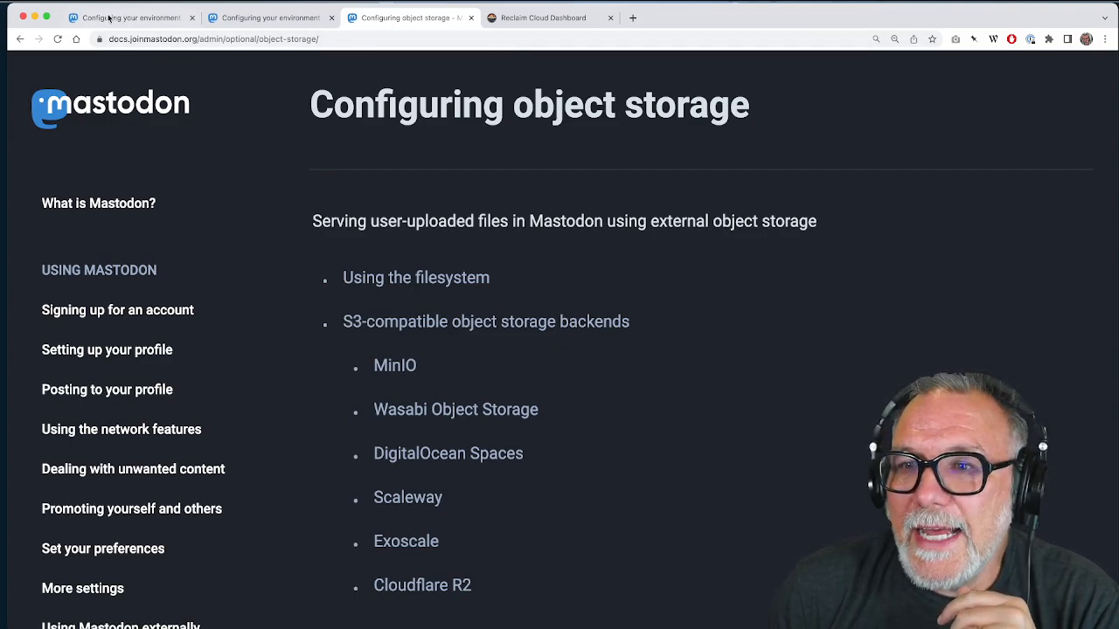
Step: Read down to the S3-compatible backends variables such as S3_ENABLED and S3_BUCKET
scroll(down, 3)
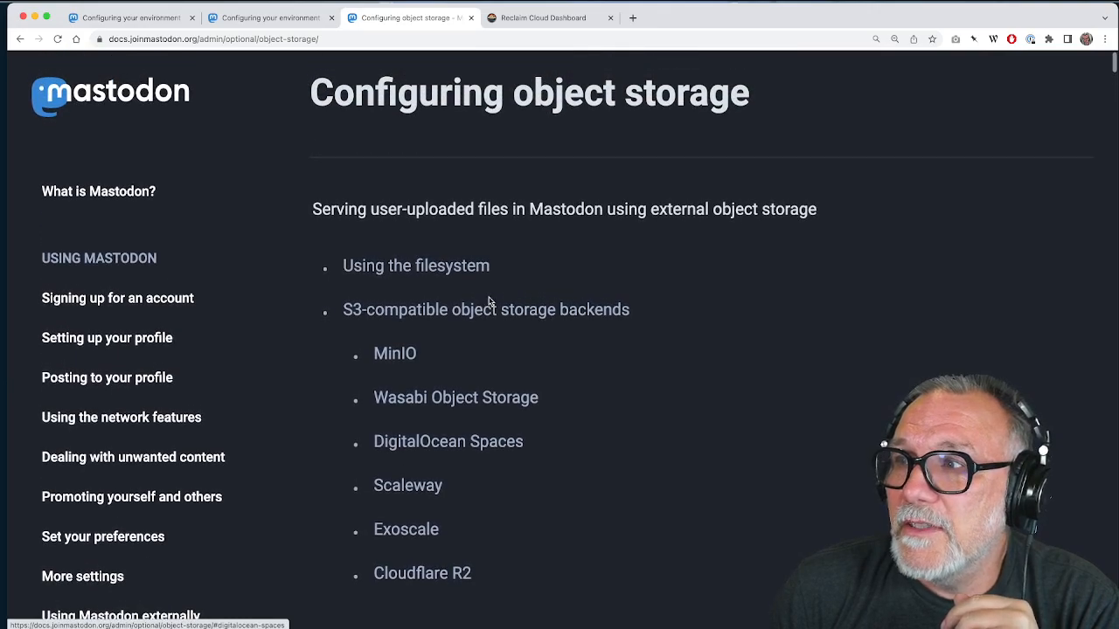
scroll(down, 3)
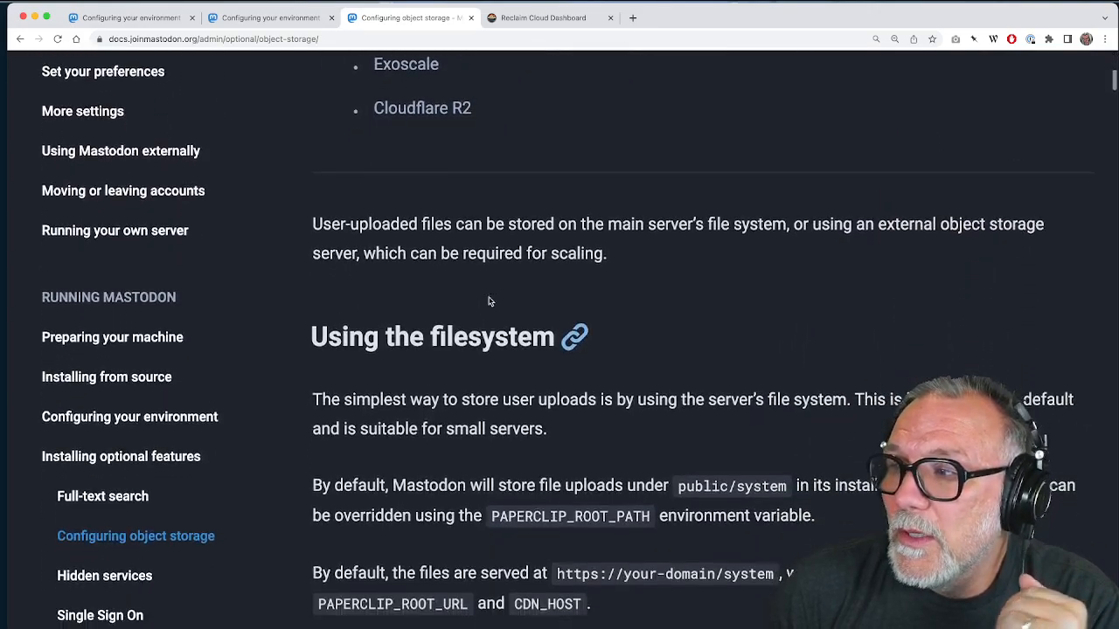
scroll(down, 3)
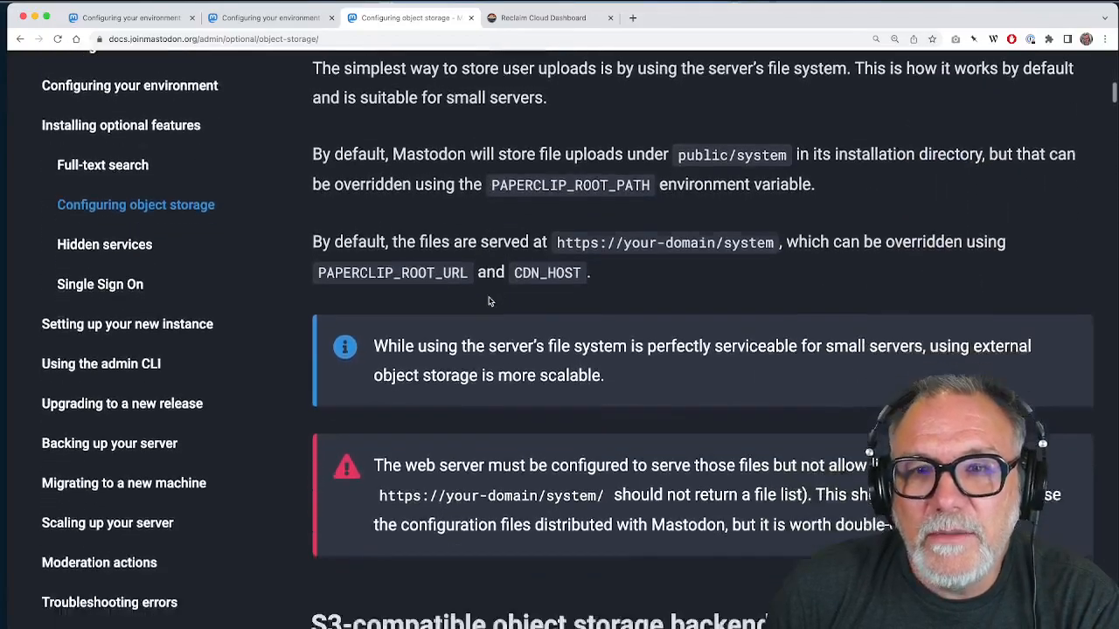
scroll(down, 3)
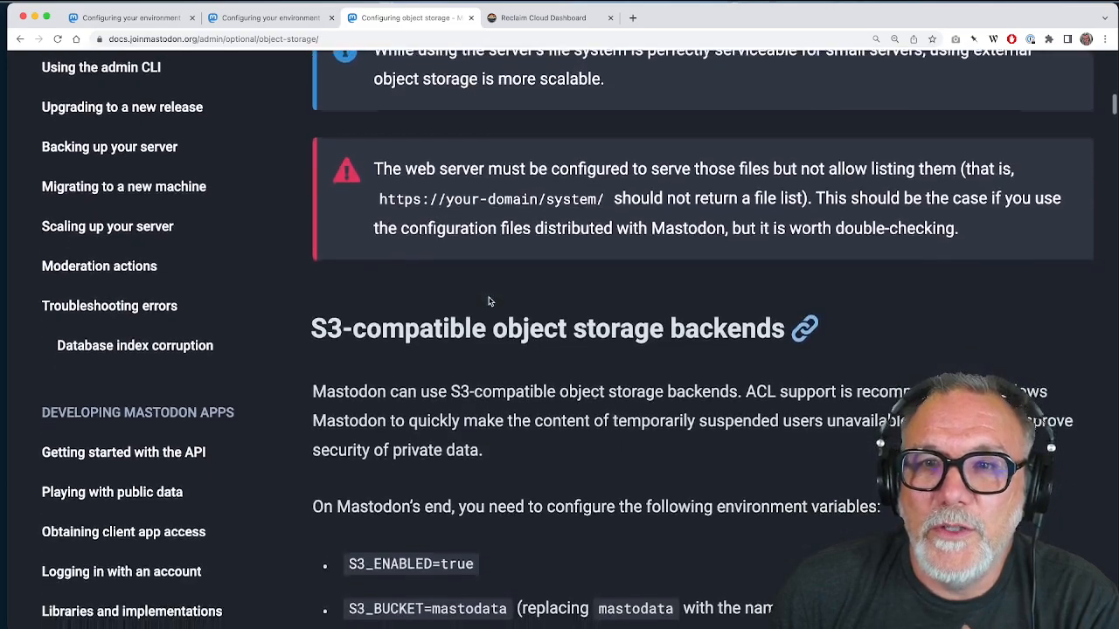
scroll(down, 3)
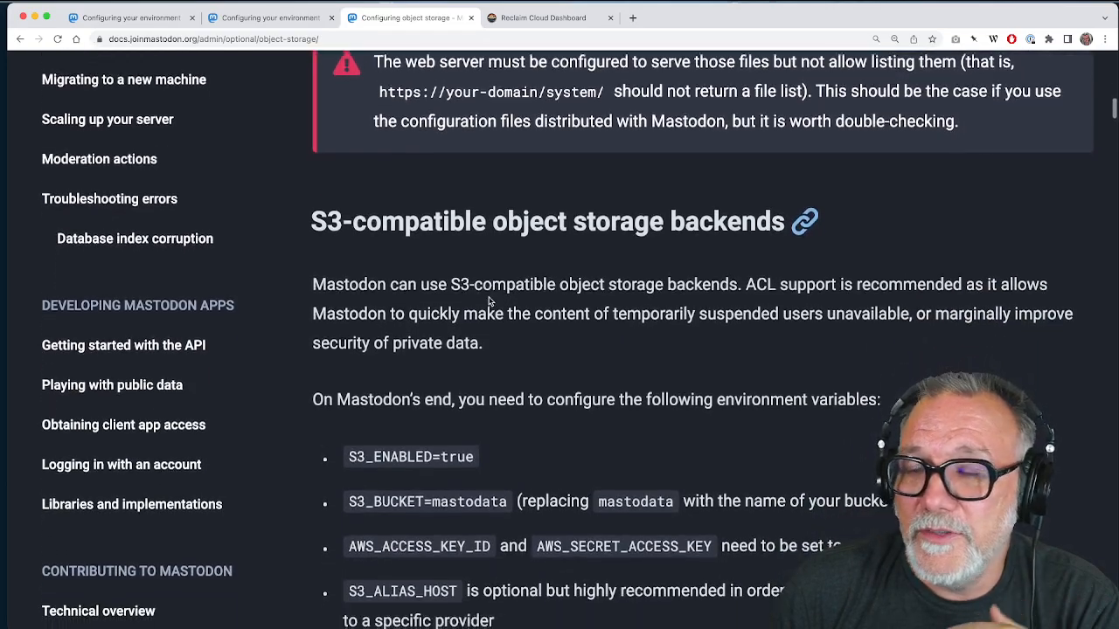
scroll(down, 3)
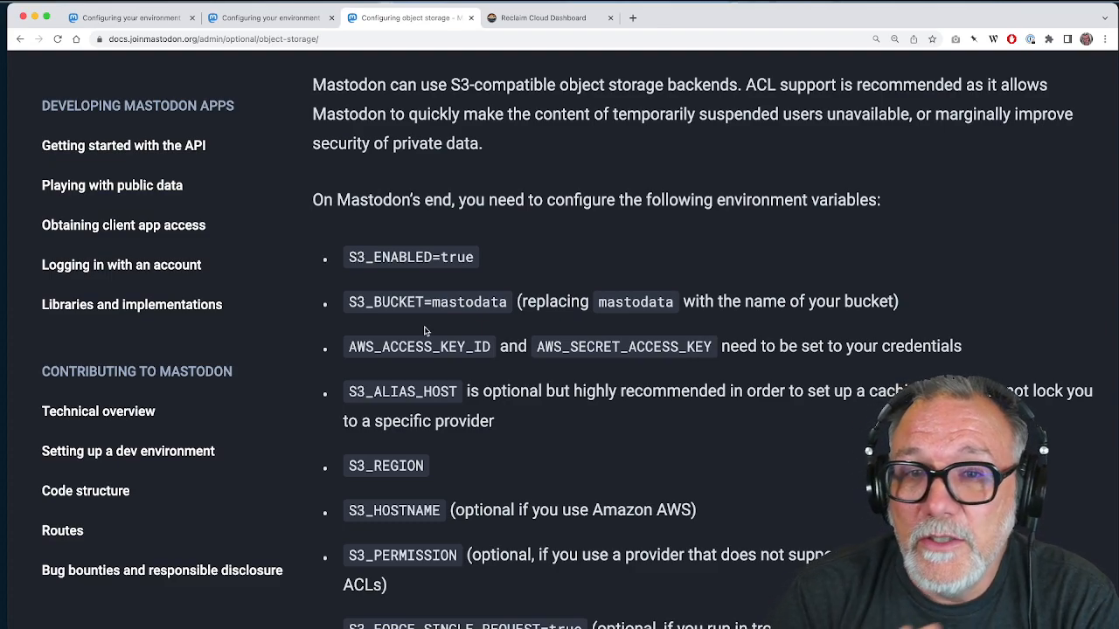
scroll(down, 3)
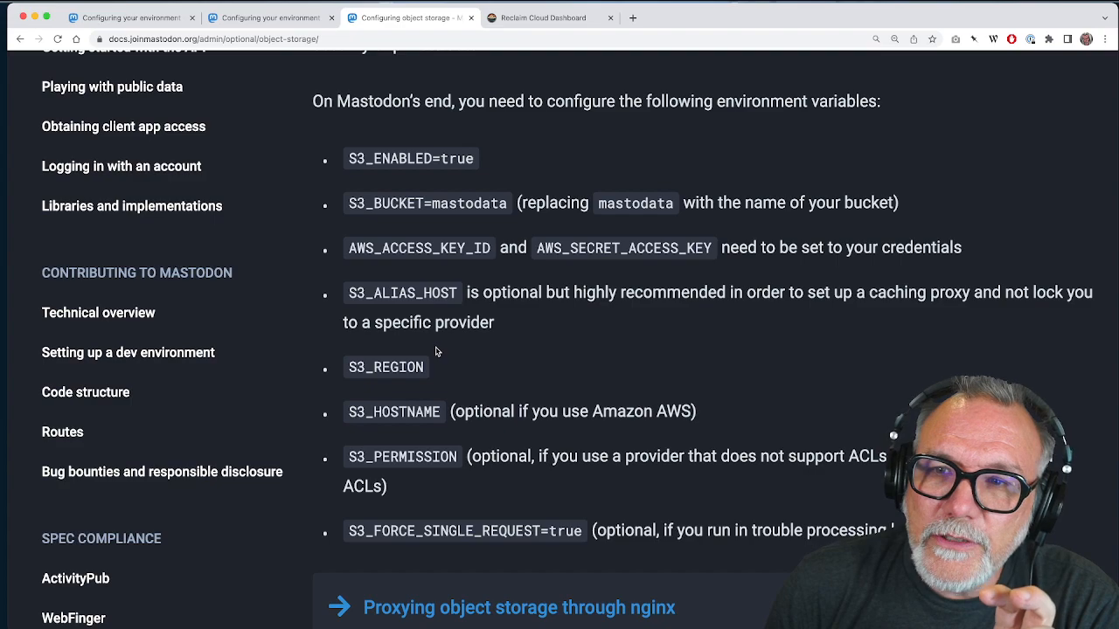
mouse_move(1035, 154)
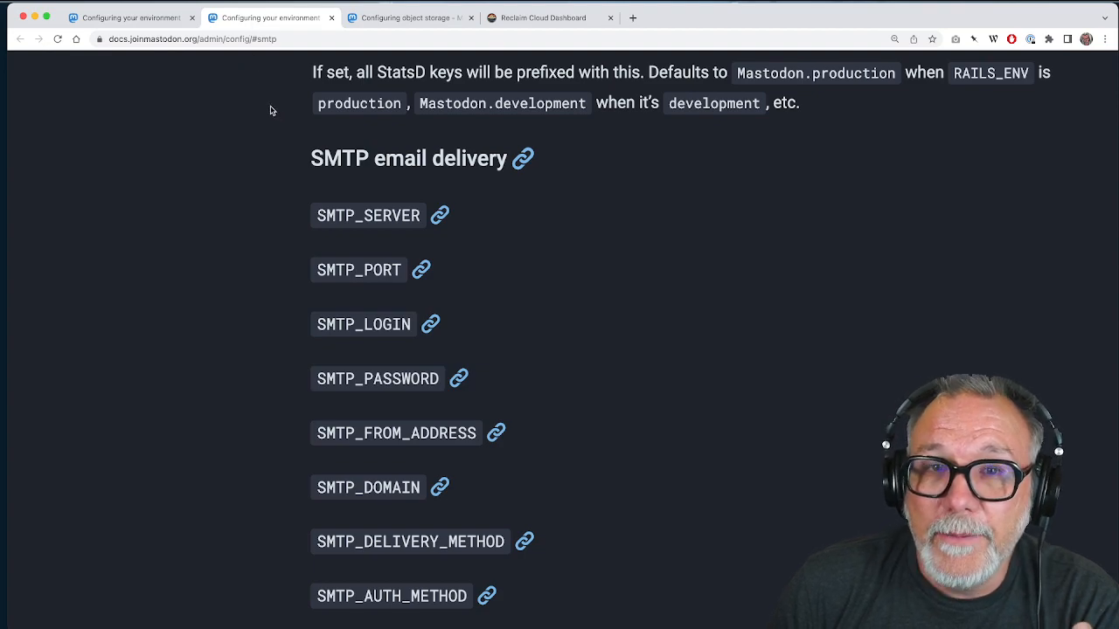
mouse_move(183, 112)
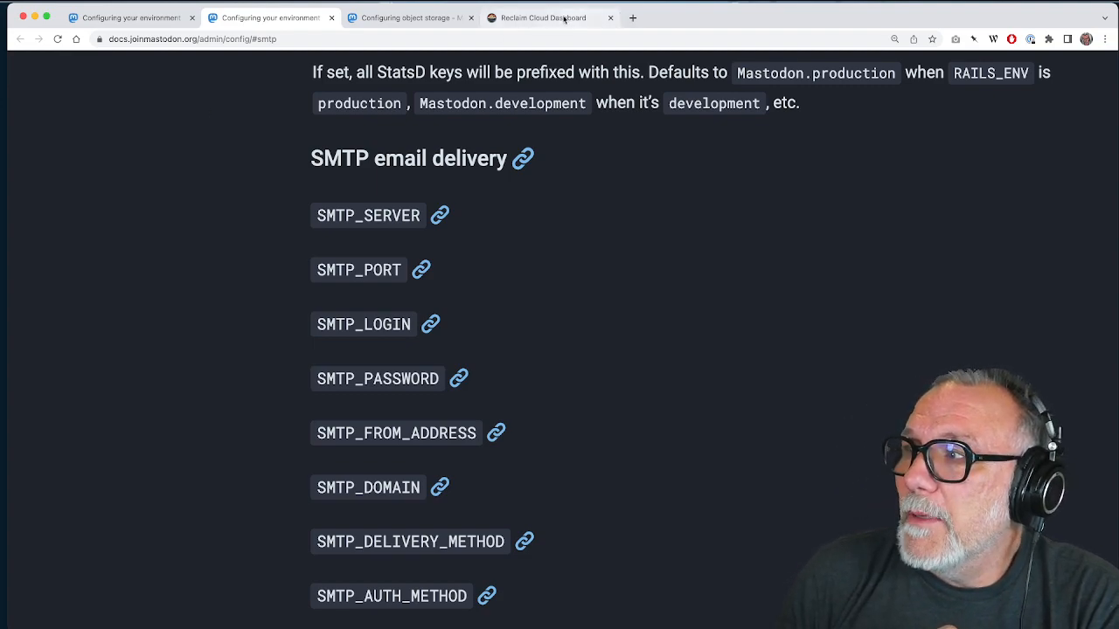
mouse_move(551, 18)
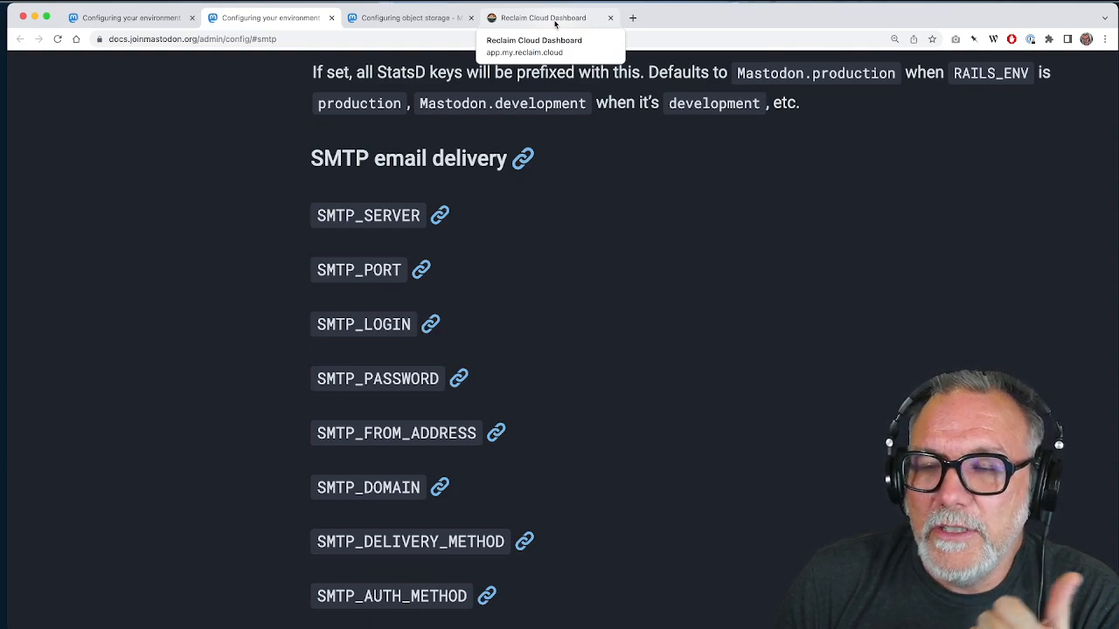
Step: Go to the Reclaim Cloud dashboard showing the Elephant Mastodon environment
click(542, 17)
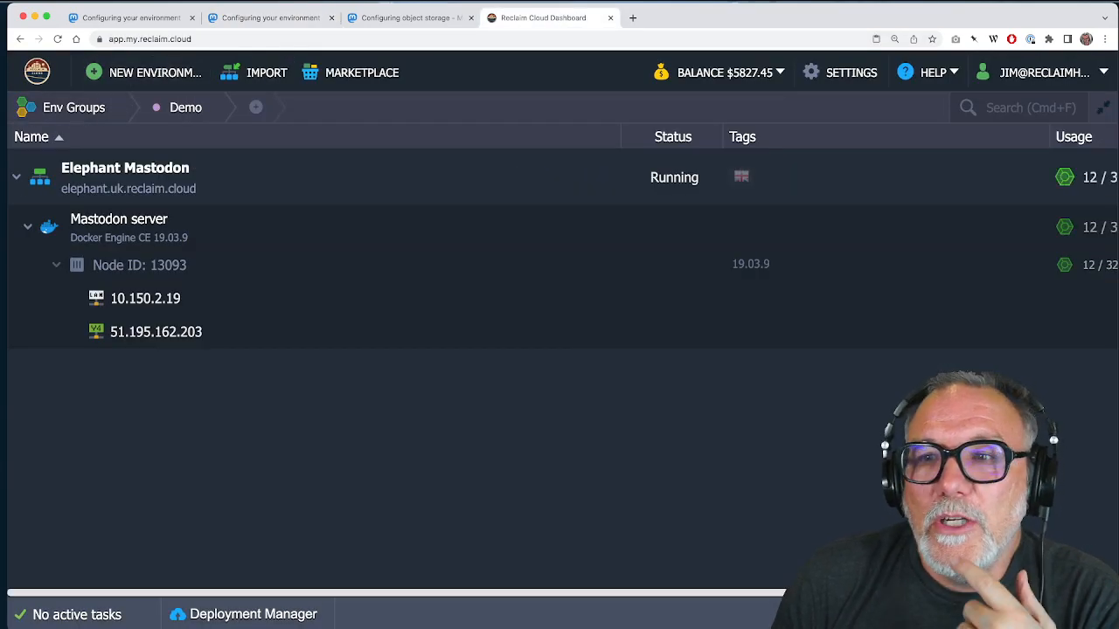
mouse_move(119, 227)
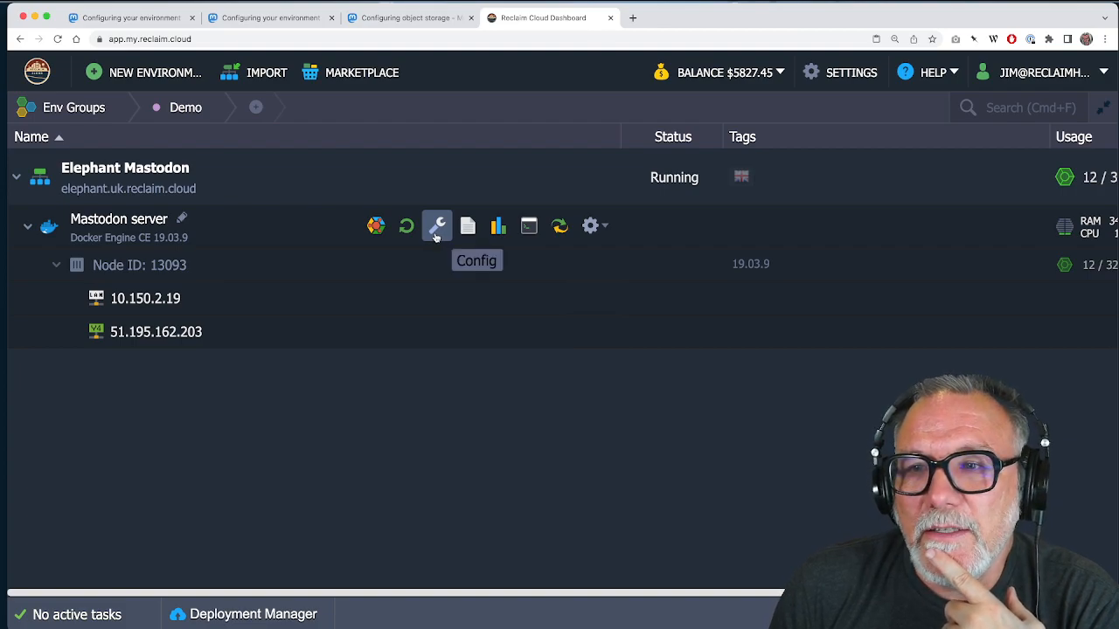
Step: Bring up the Mastodon server node's Configs file manager at the root directory
click(437, 226)
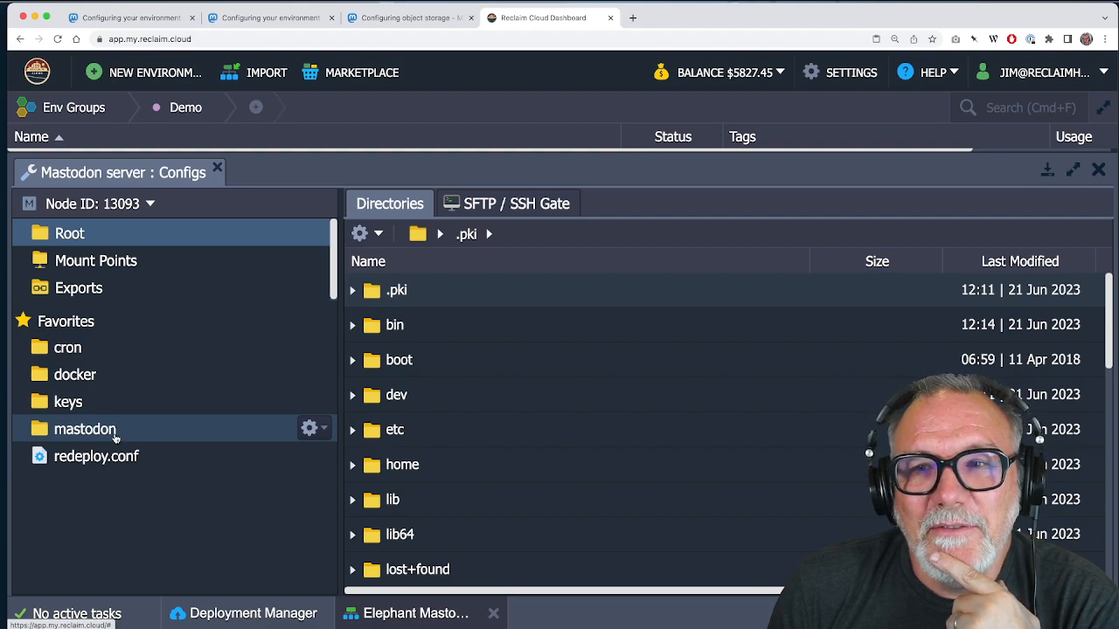
mouse_move(84, 431)
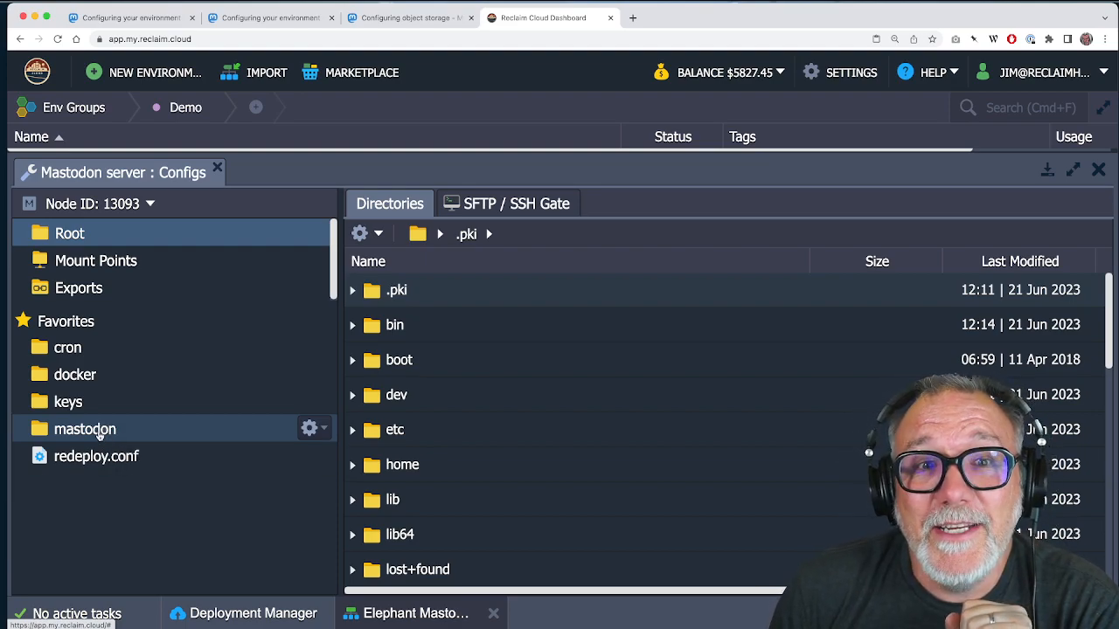
Step: Open the .env file from the mastodon favorite folder in the editor
click(84, 428)
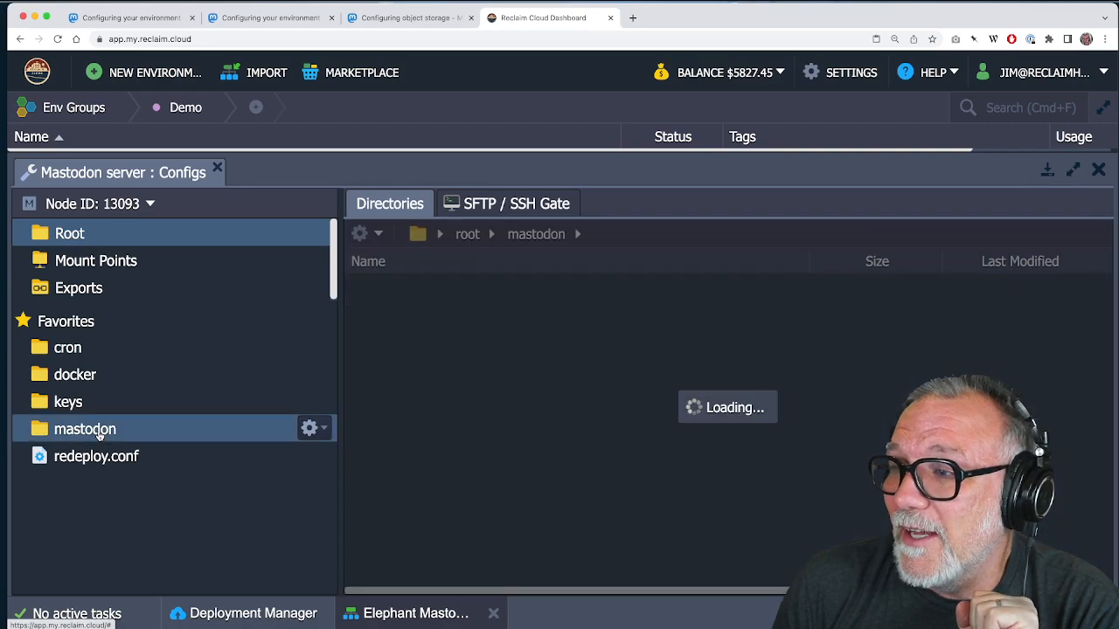
click(83, 429)
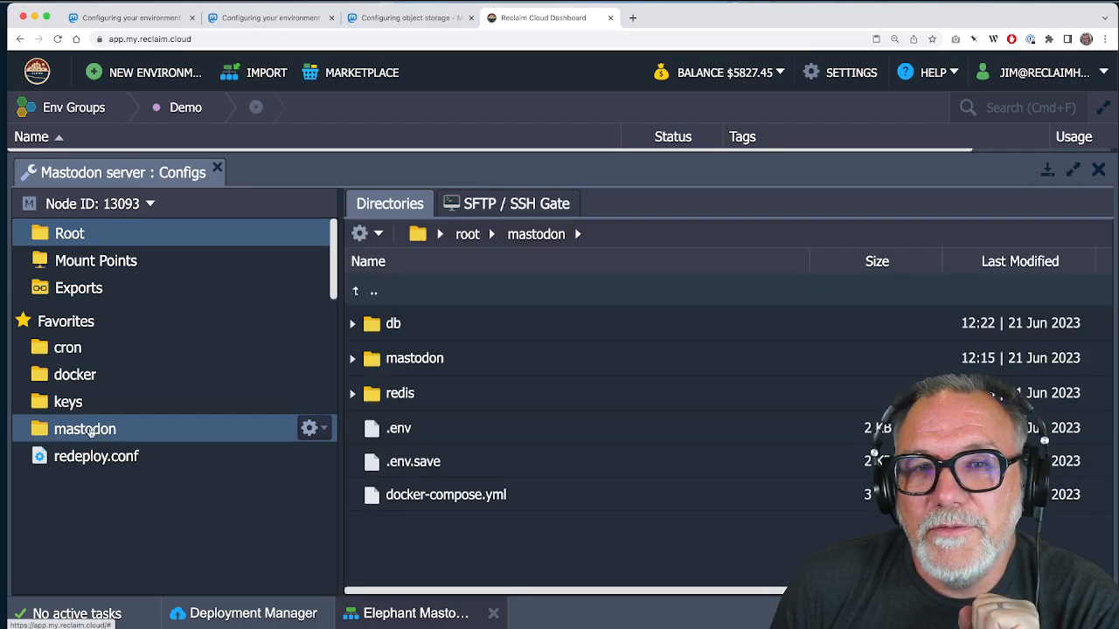
mouse_move(84, 429)
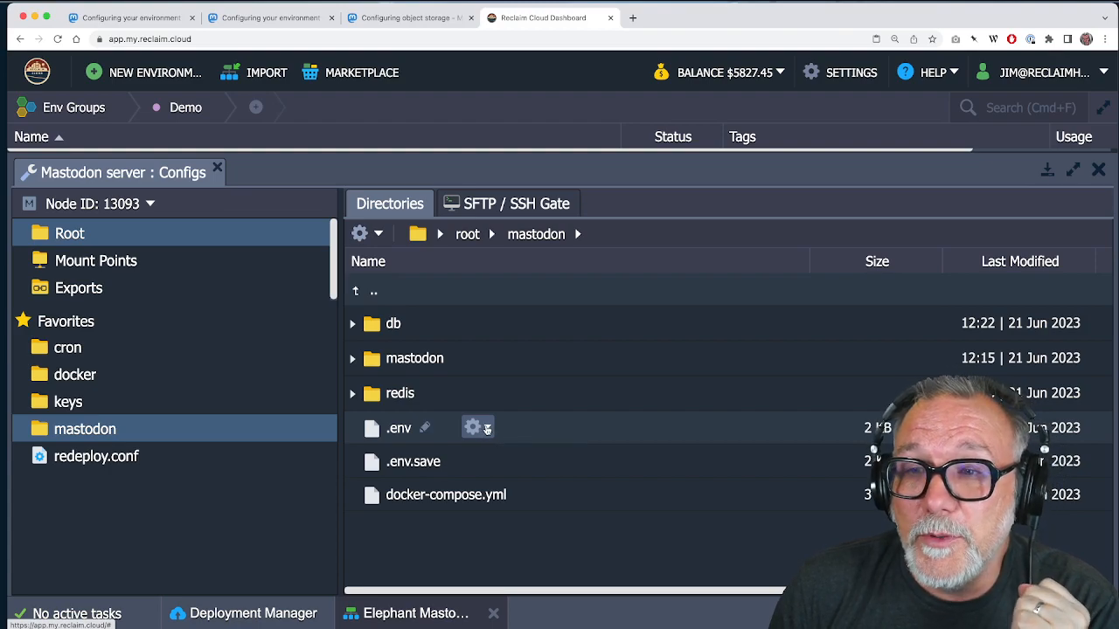
click(475, 426)
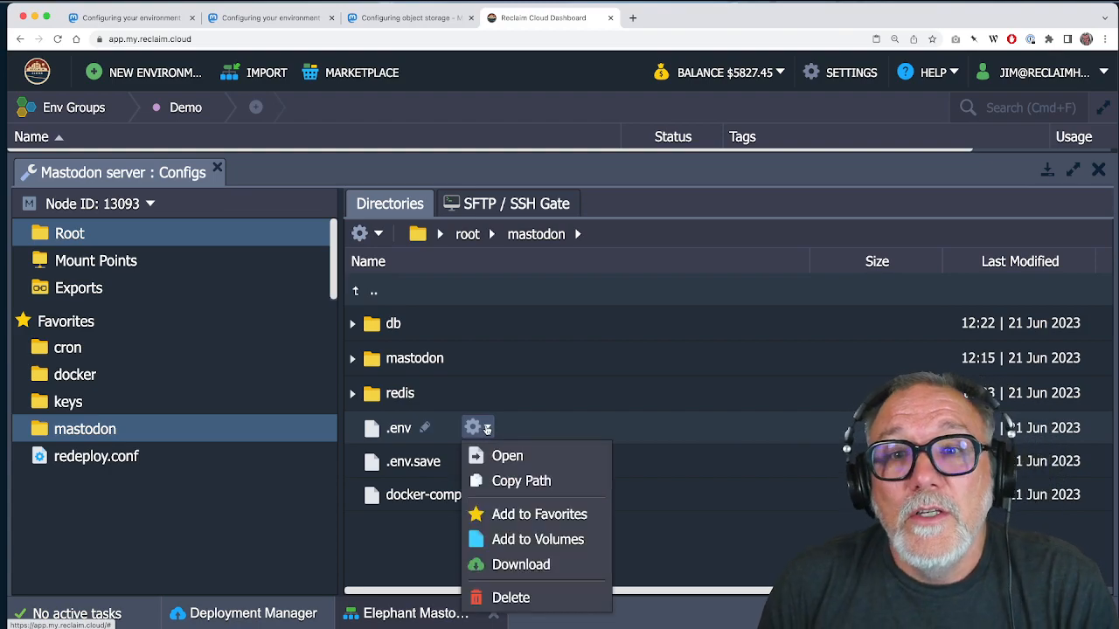
mouse_move(507, 454)
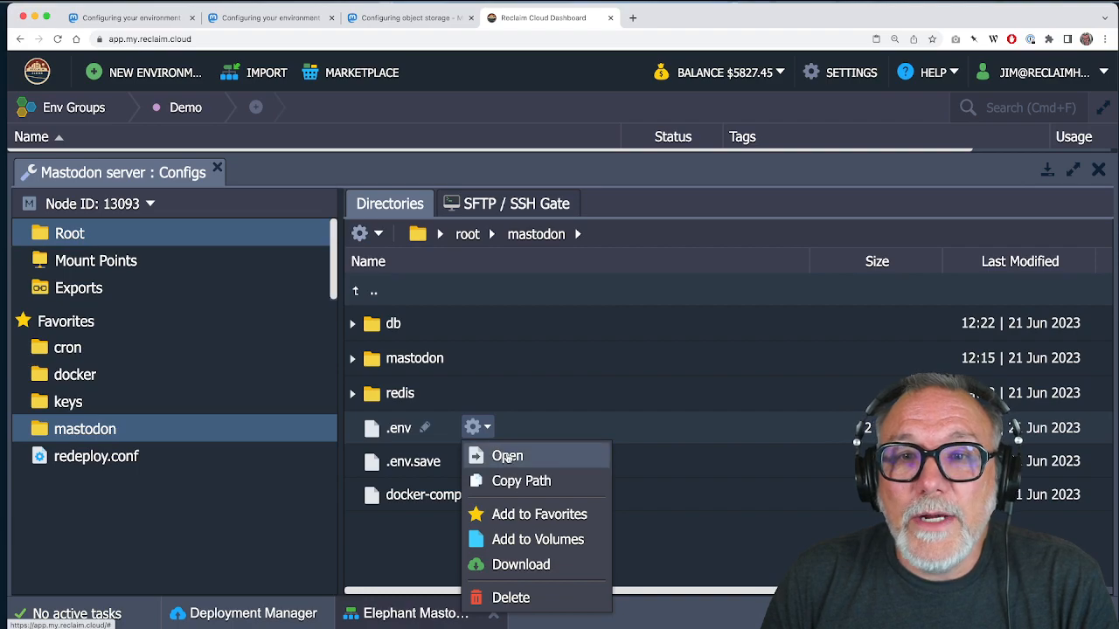
click(507, 454)
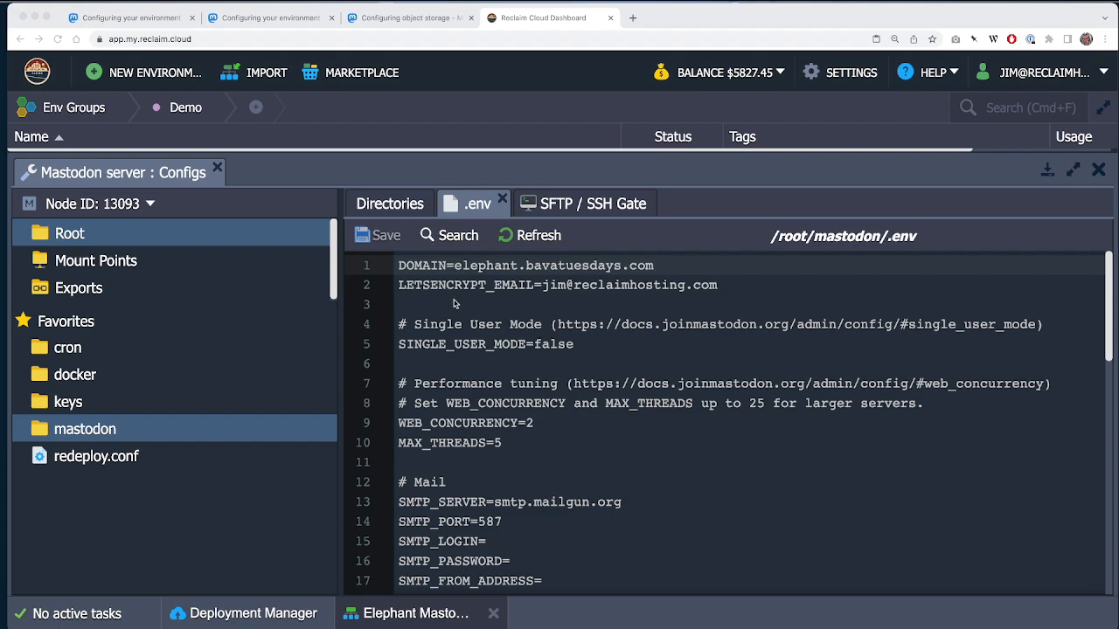
Step: Review the .env file past the mail settings down to the # S3 Storage section
scroll(down, 3)
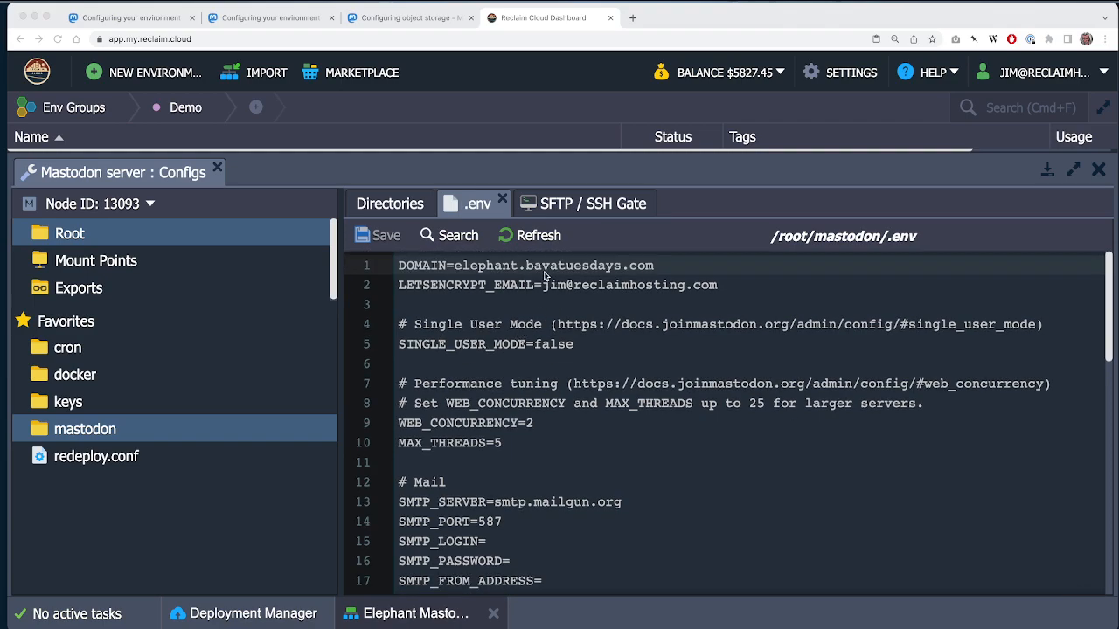
mouse_move(528, 290)
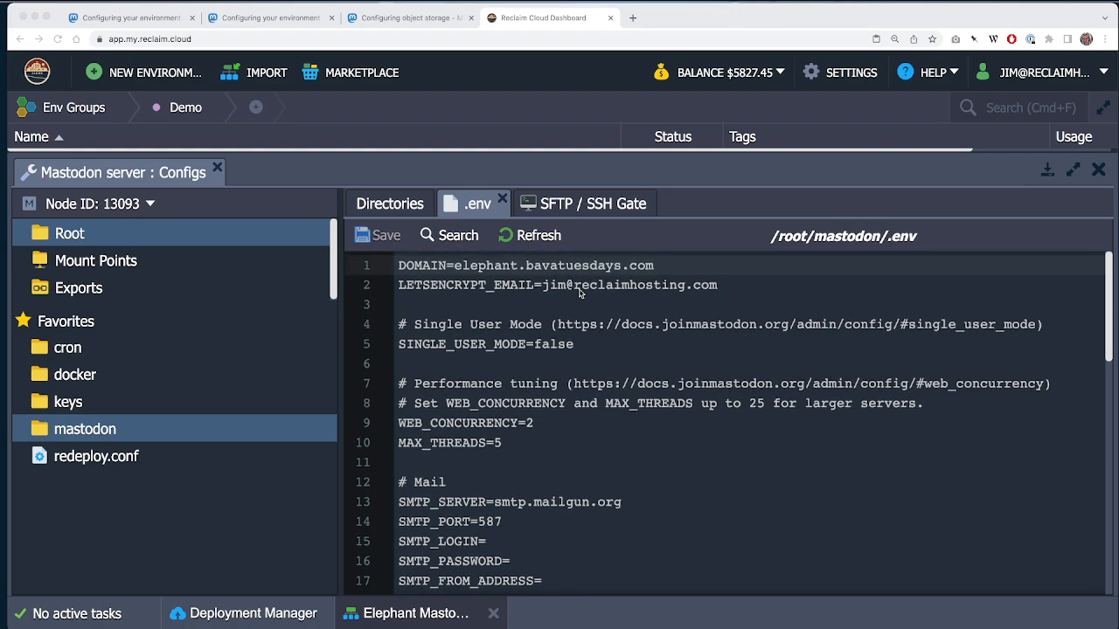
scroll(down, 3)
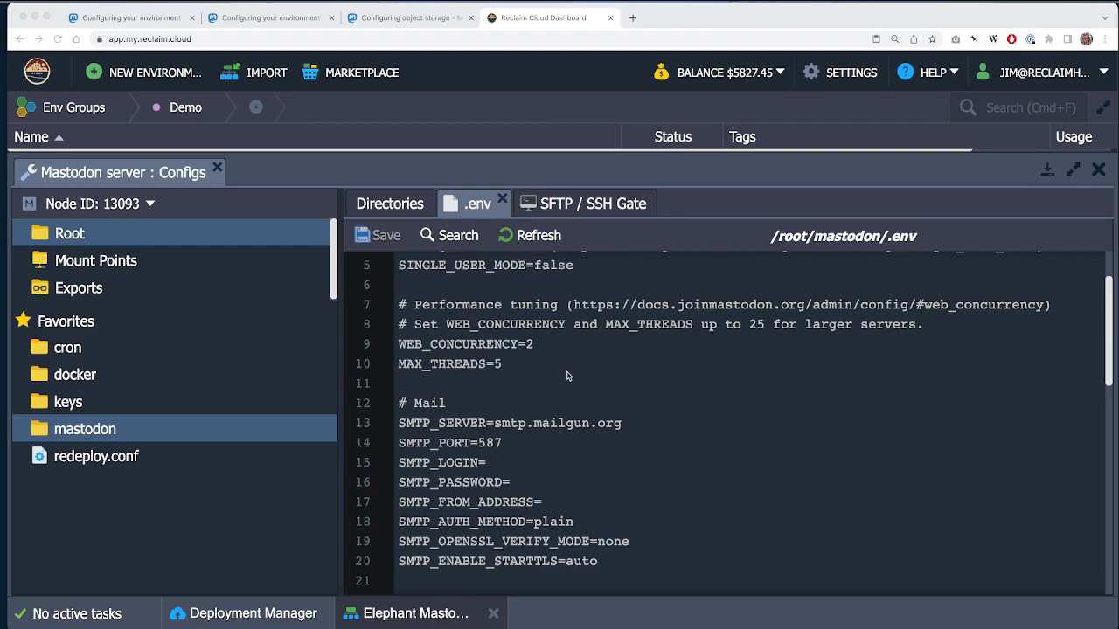
scroll(down, 3)
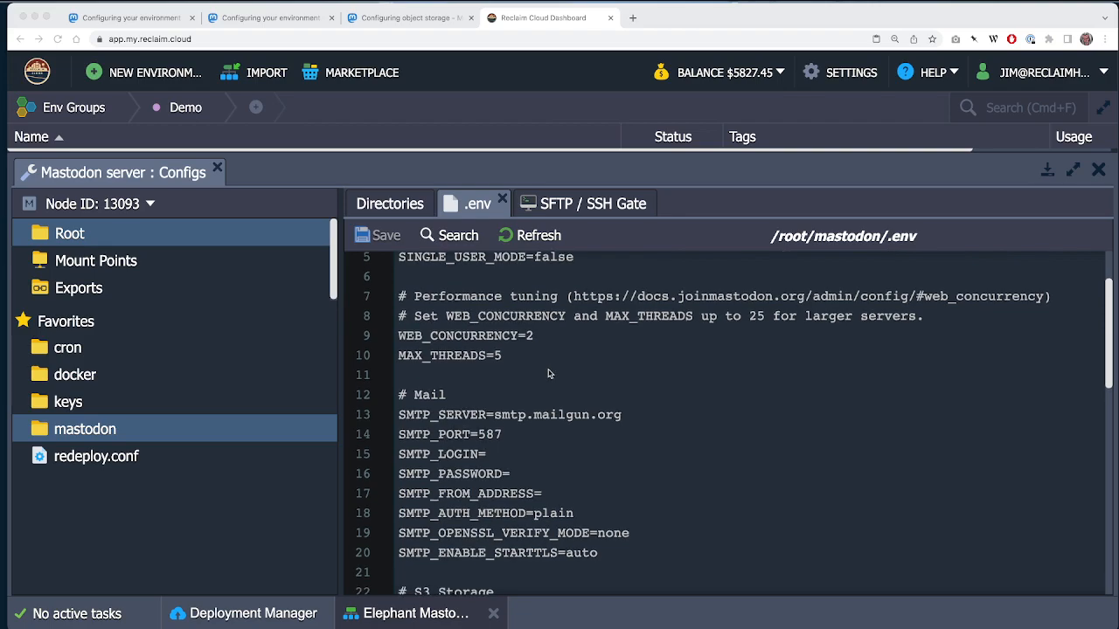
scroll(down, 3)
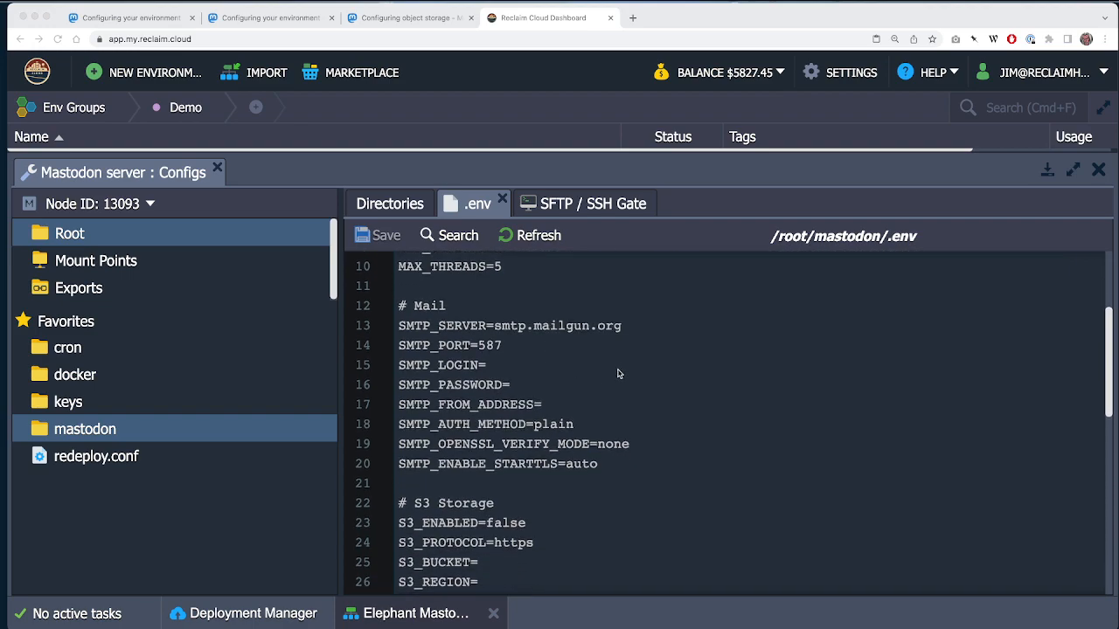
mouse_move(569, 315)
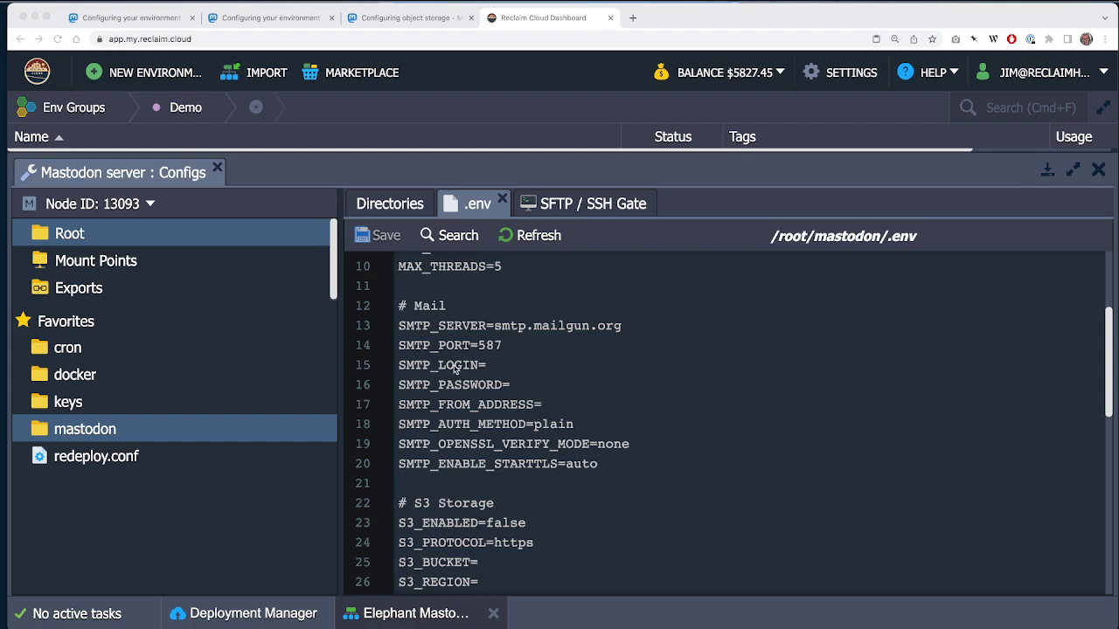
mouse_move(434, 376)
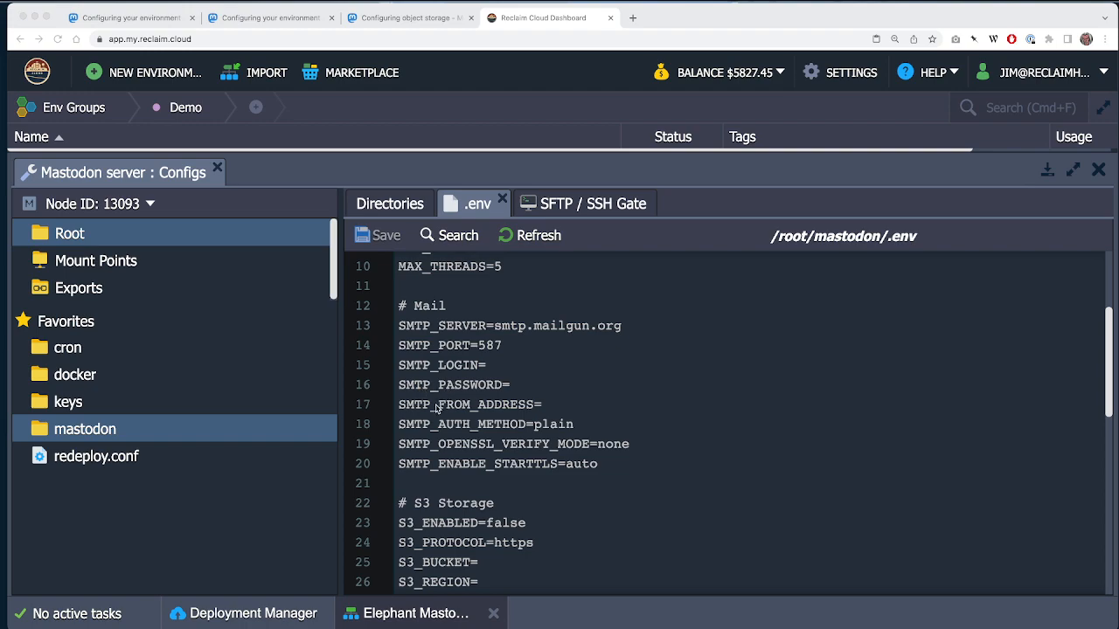
mouse_move(479, 412)
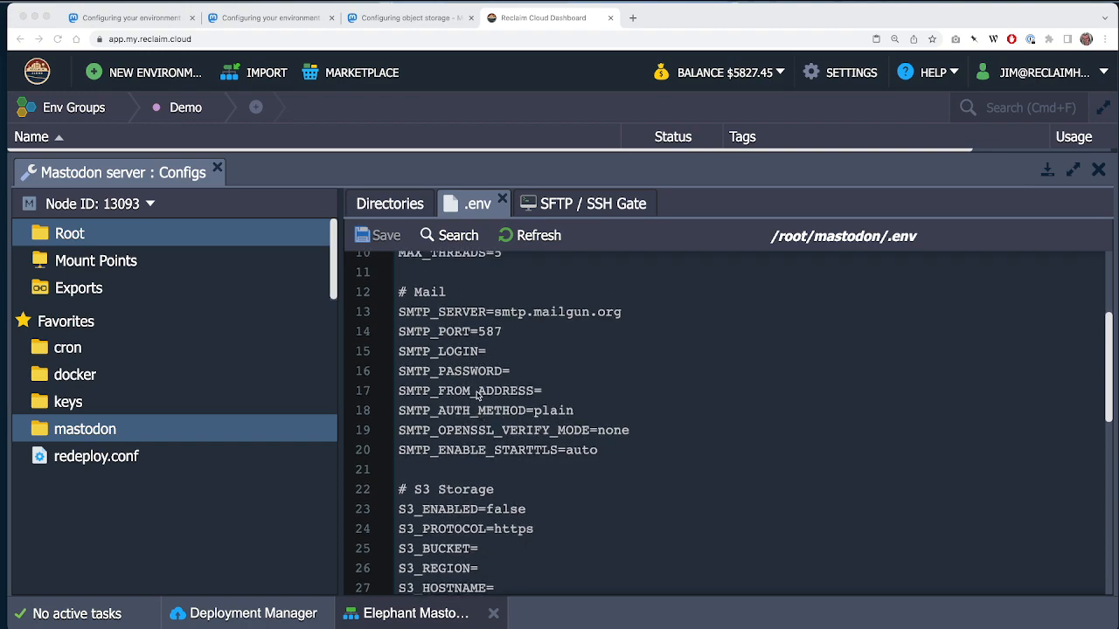
mouse_move(510, 365)
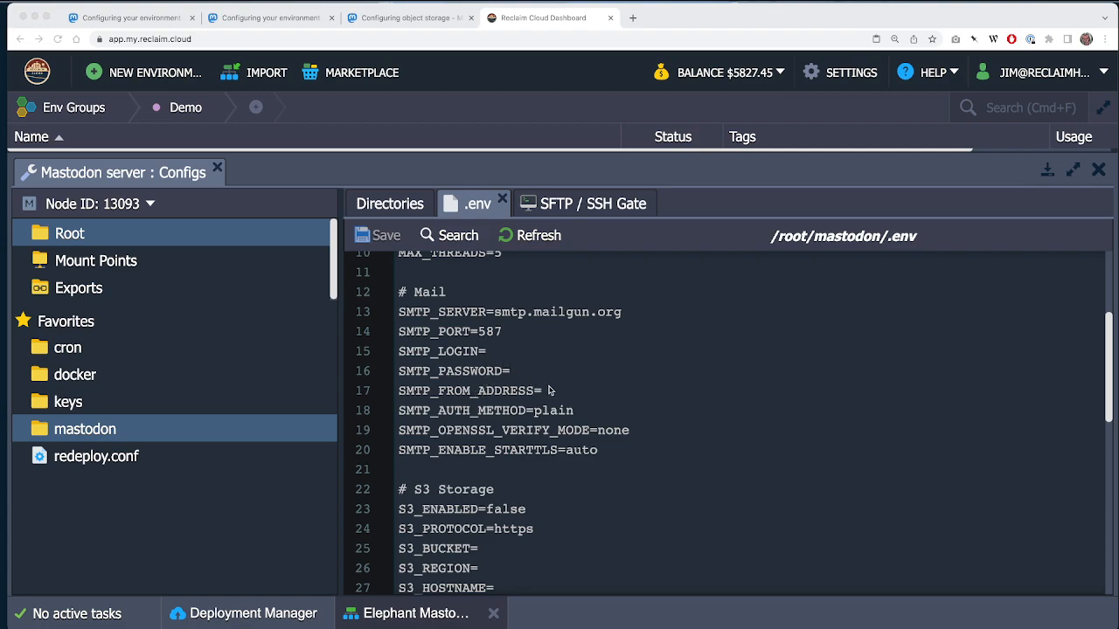
scroll(down, 3)
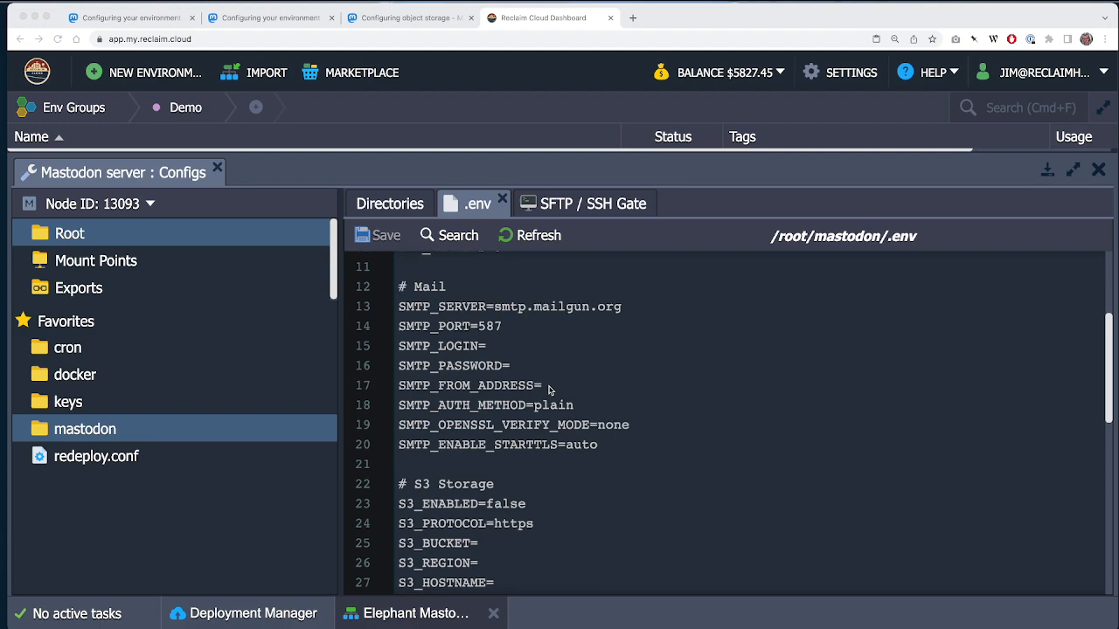
scroll(down, 3)
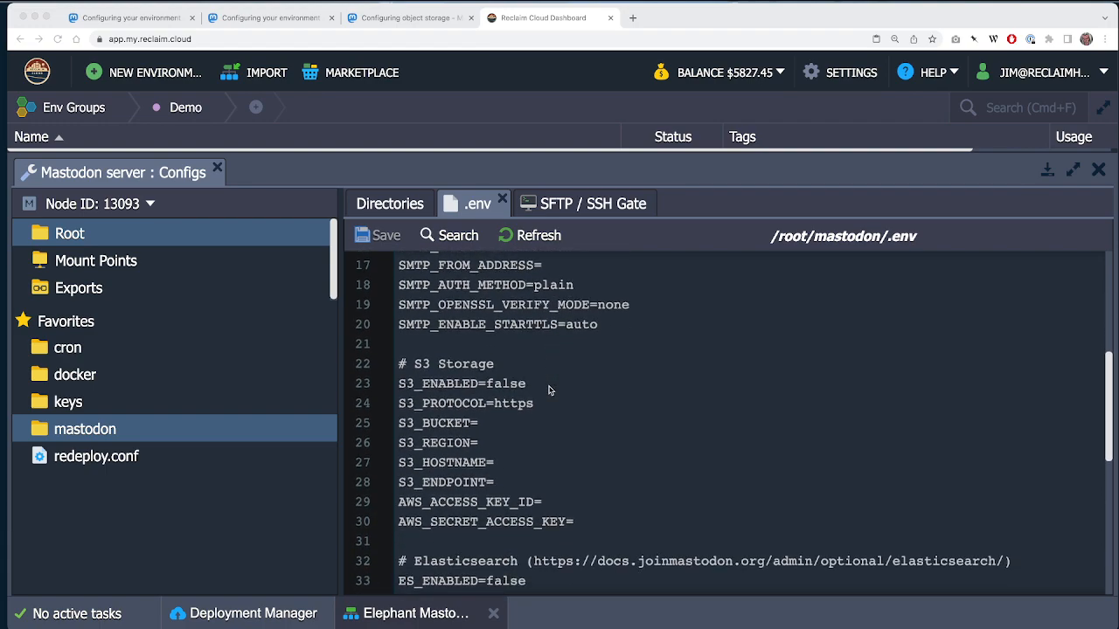
mouse_move(437, 394)
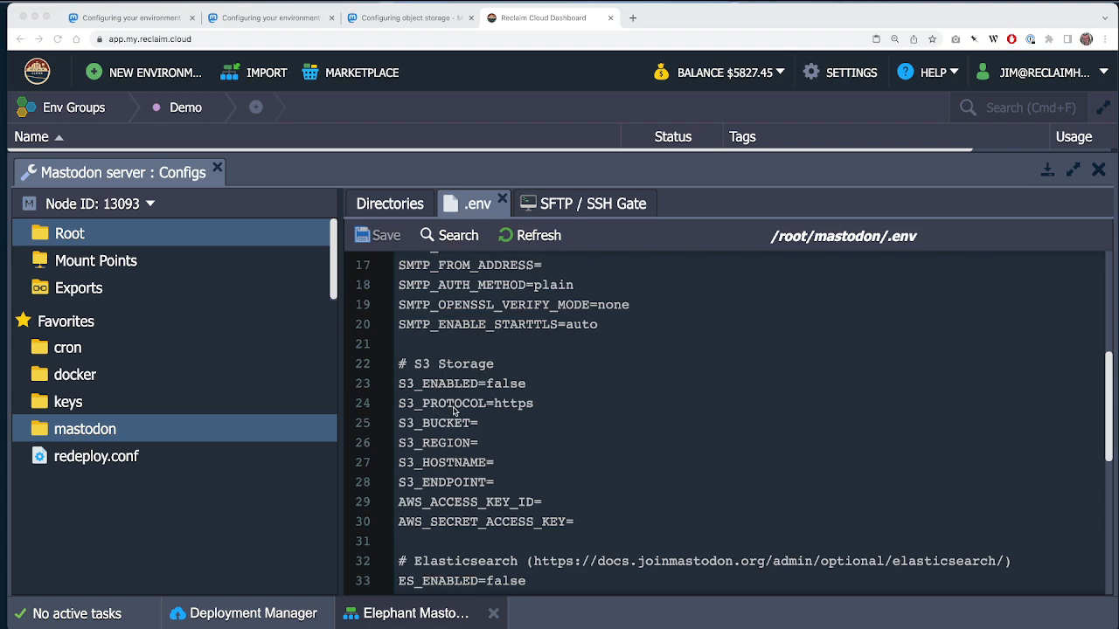
mouse_move(443, 446)
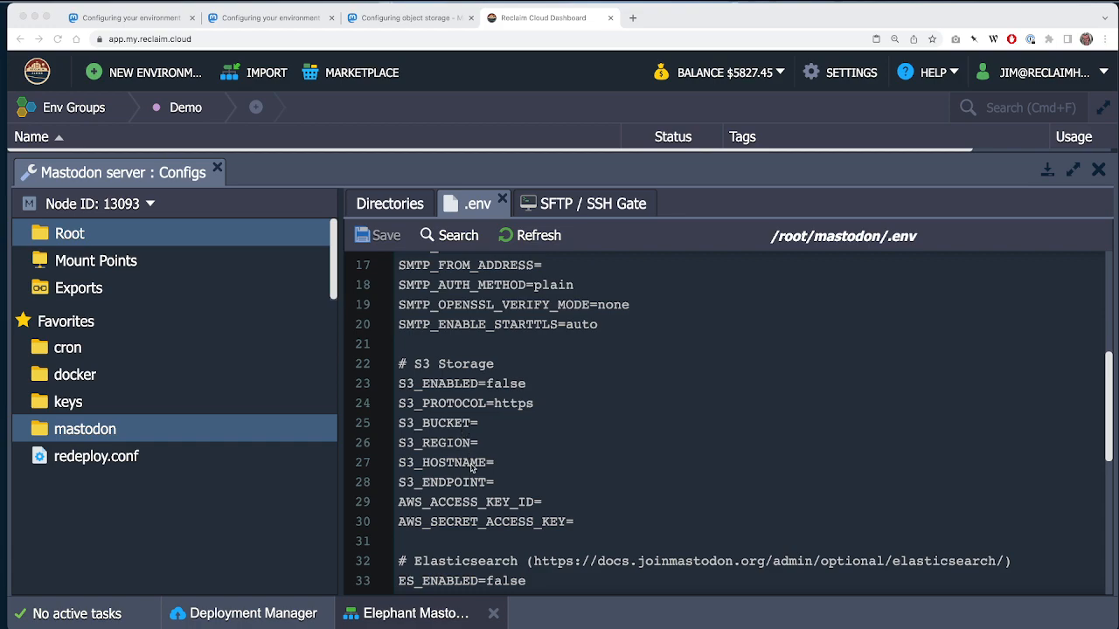
mouse_move(481, 523)
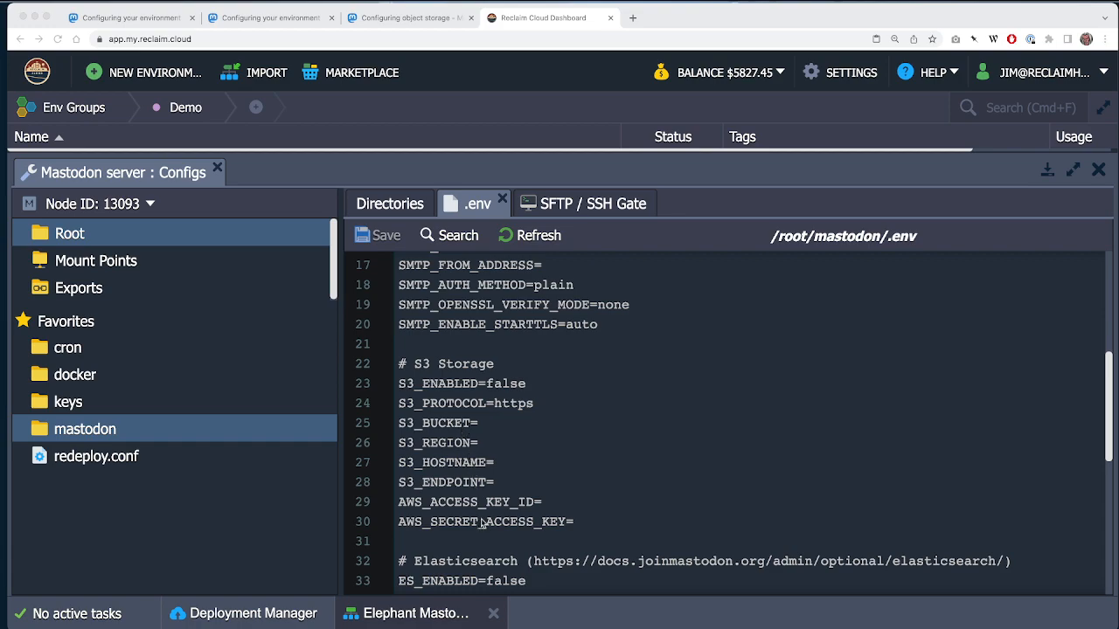
mouse_move(540, 507)
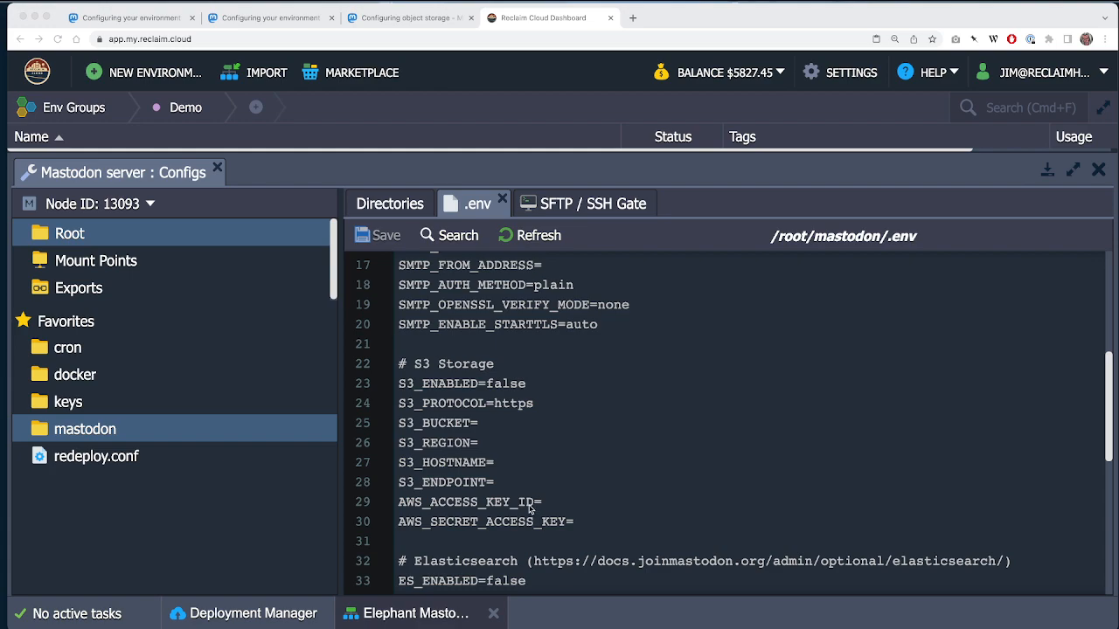
mouse_move(584, 472)
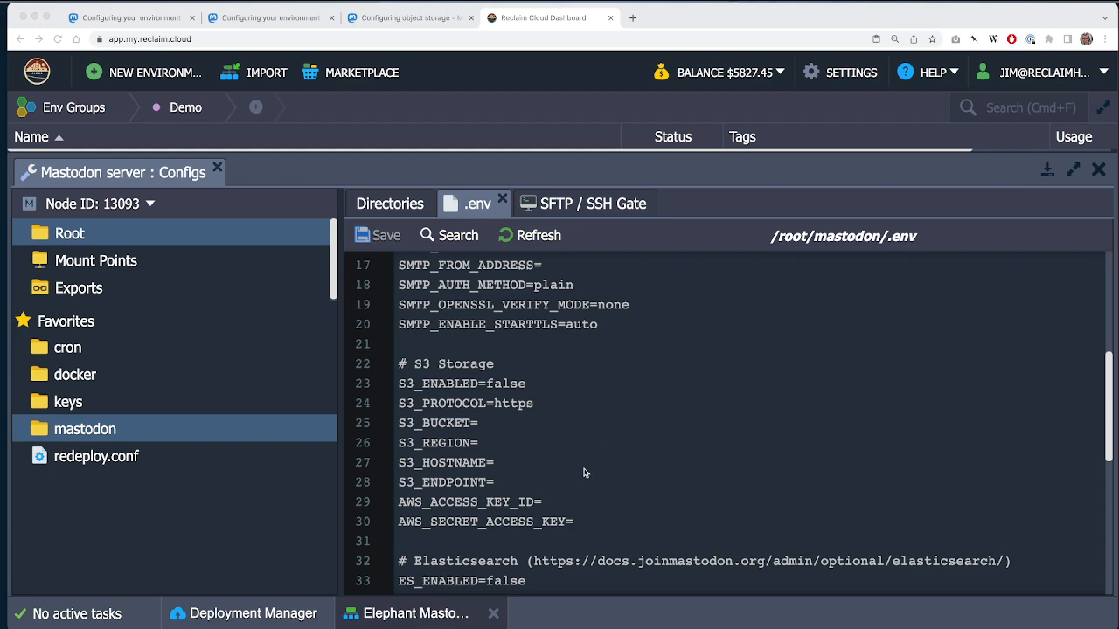
mouse_move(591, 472)
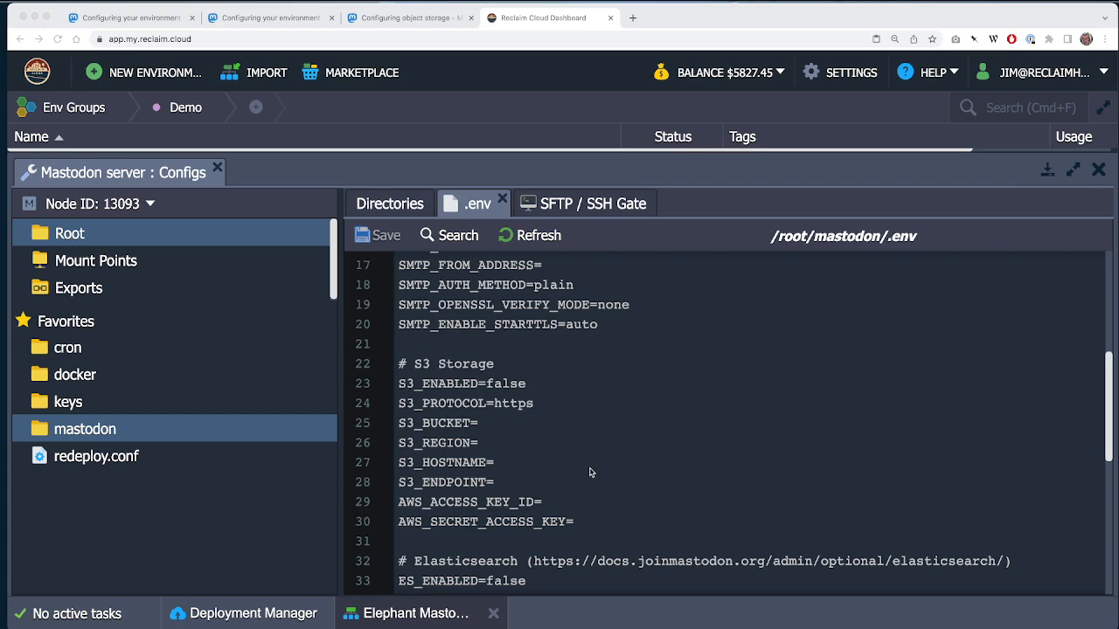
mouse_move(552, 407)
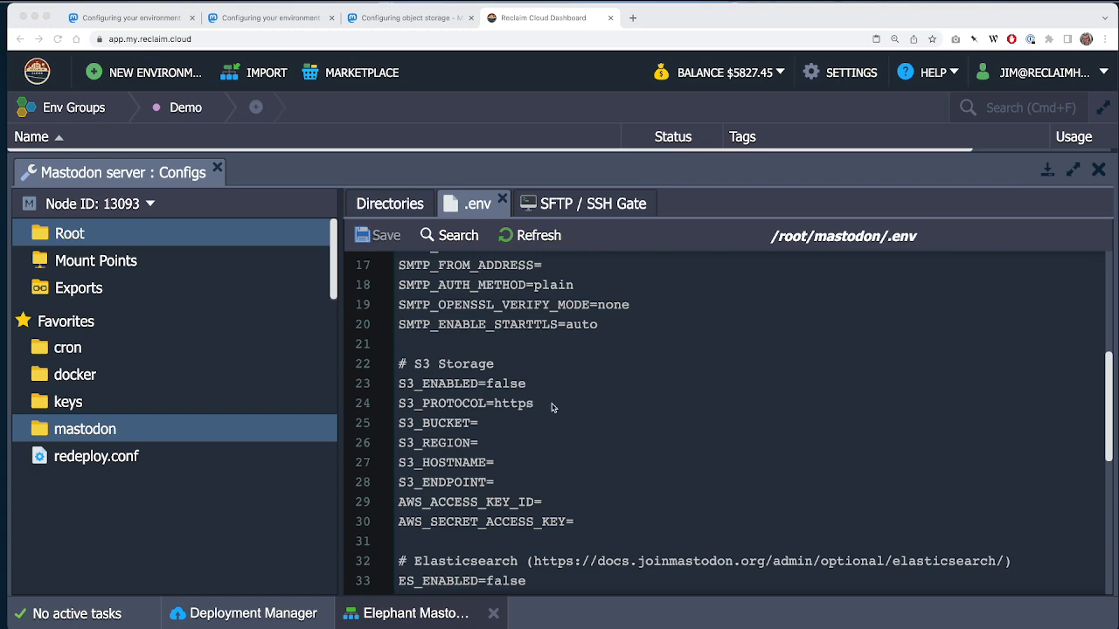
mouse_move(528, 483)
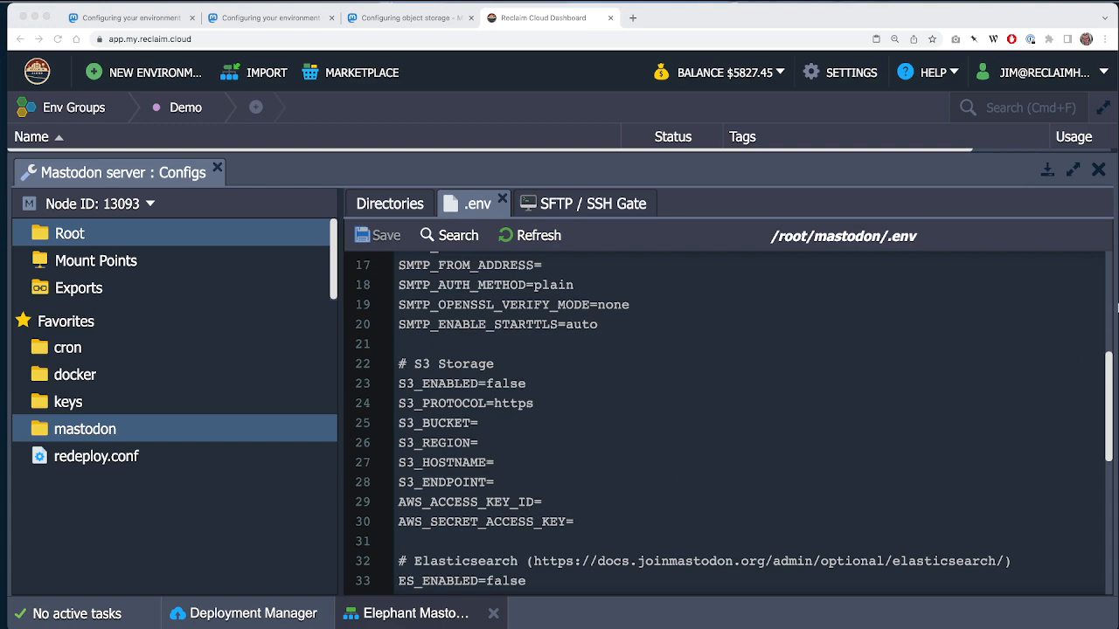
mouse_move(294, 26)
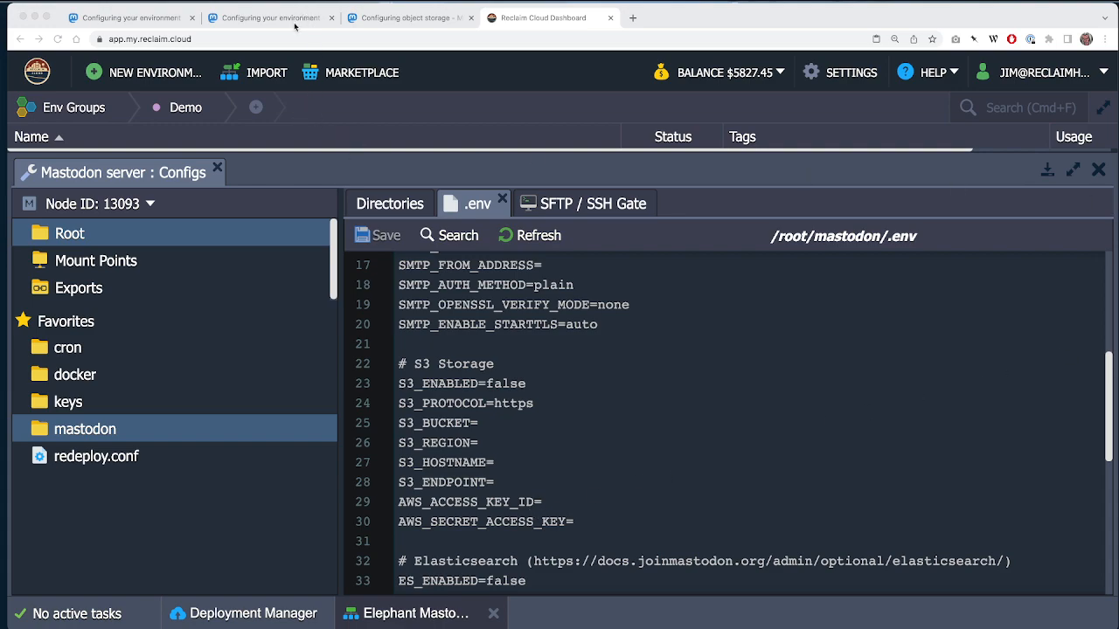
Step: Check the object storage docs' S3 variables list (S3_ENABLED, S3_BUCKET, access keys)
click(410, 18)
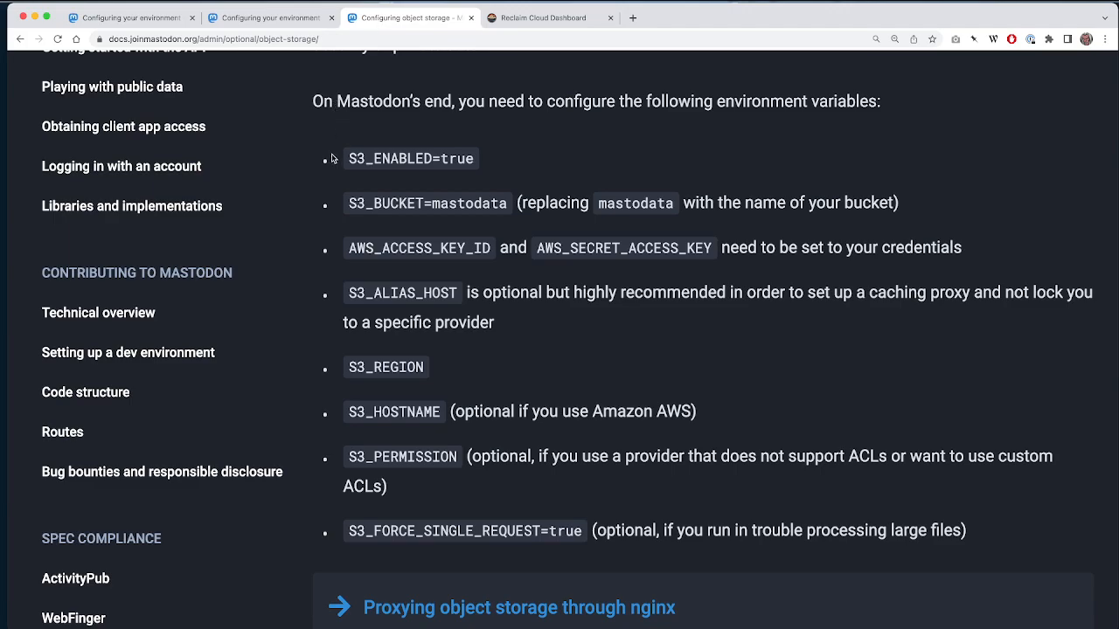
scroll(down, 3)
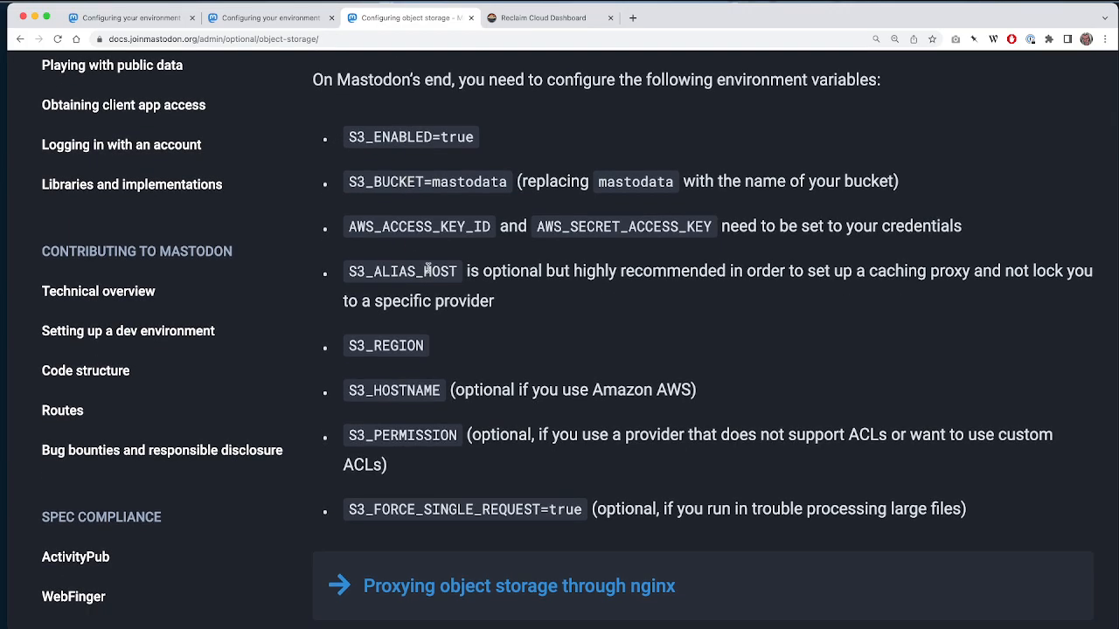
scroll(down, 3)
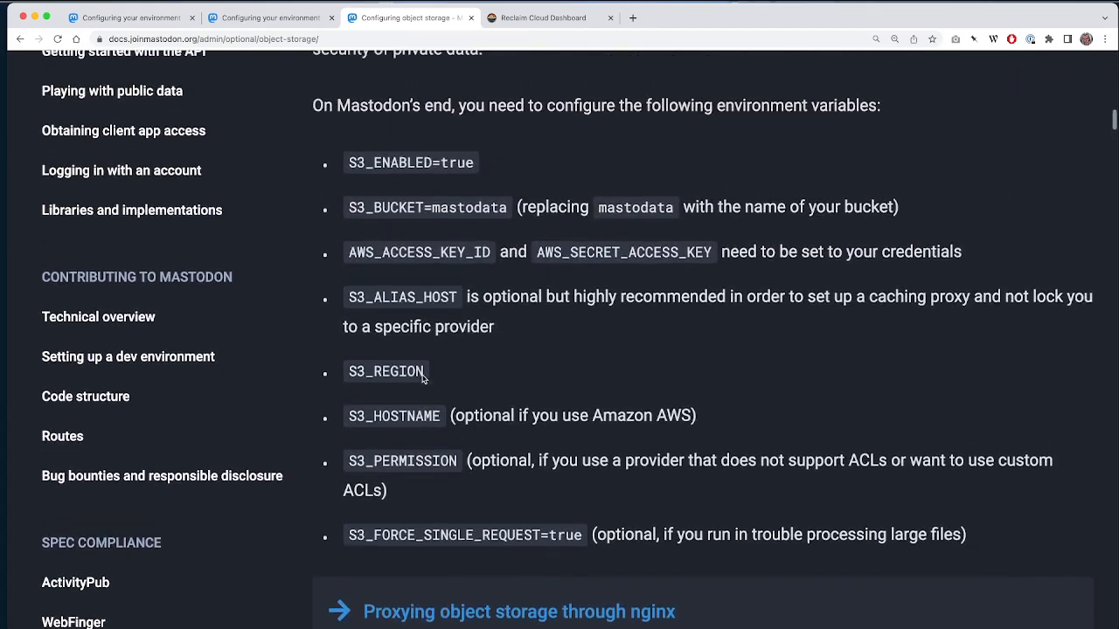
scroll(up, 3)
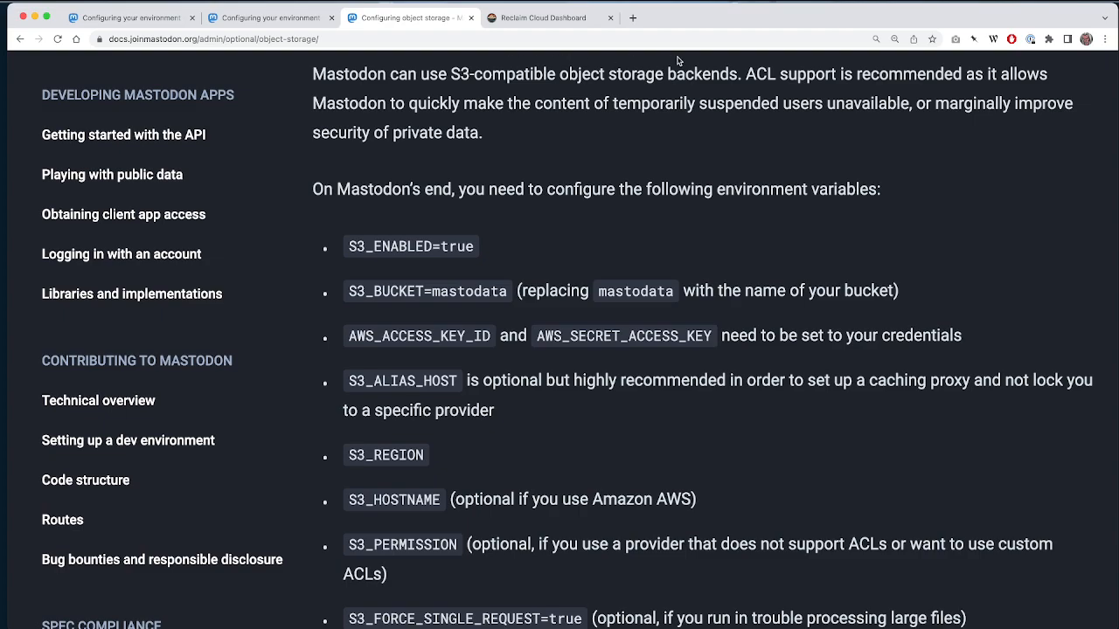
mouse_move(507, 27)
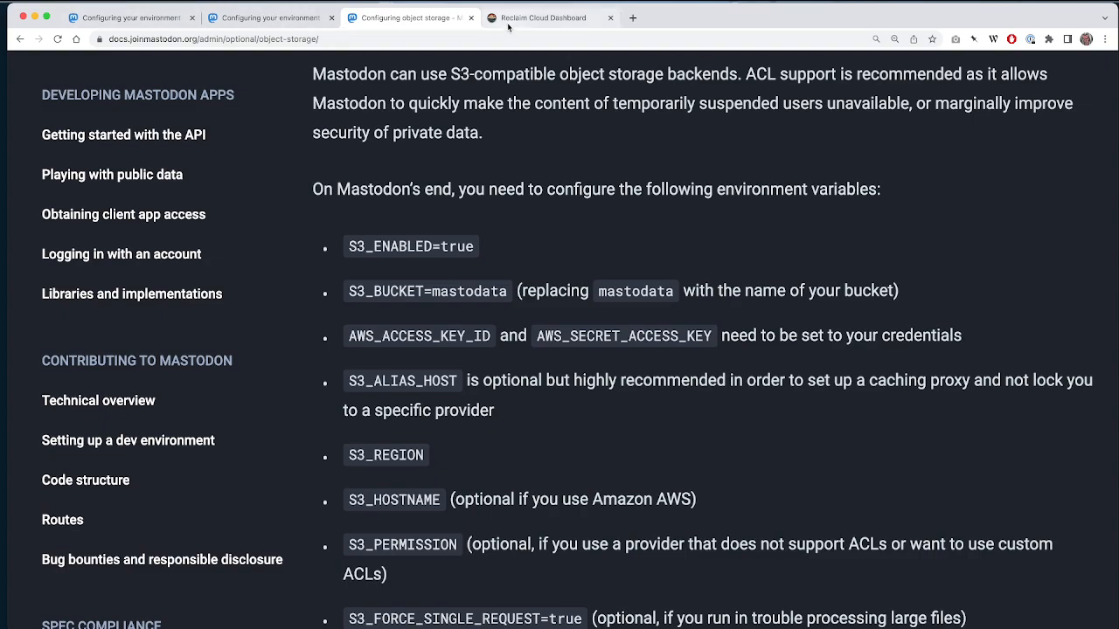
Step: Review the .env Mail and S3 sections in Reclaim Cloud, then close the file
click(551, 17)
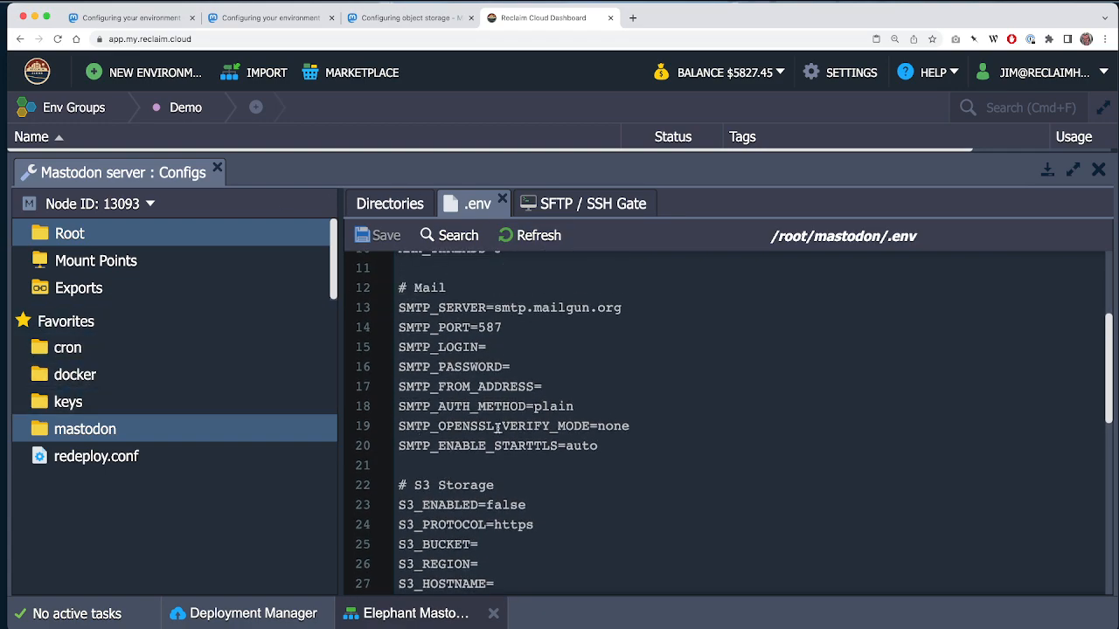
scroll(down, 3)
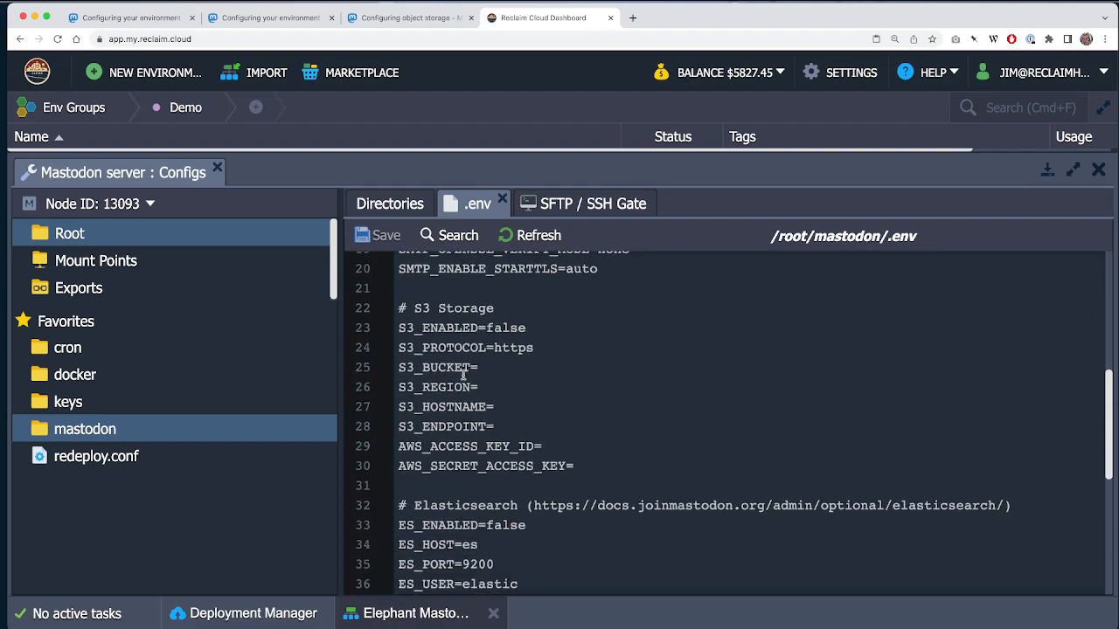
scroll(up, 3)
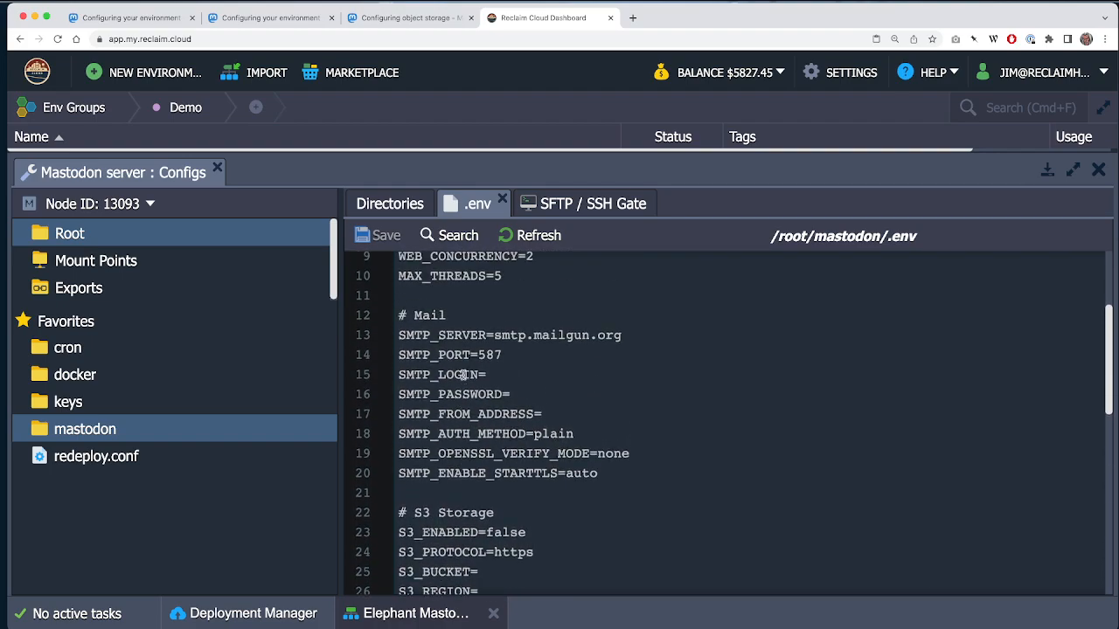
scroll(down, 3)
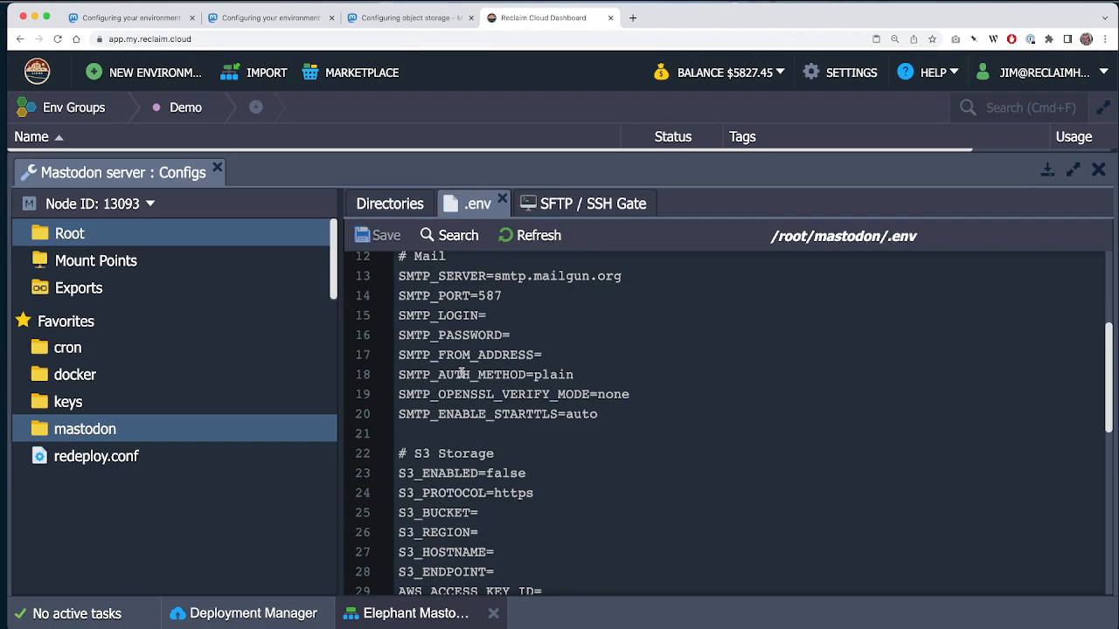
scroll(down, 3)
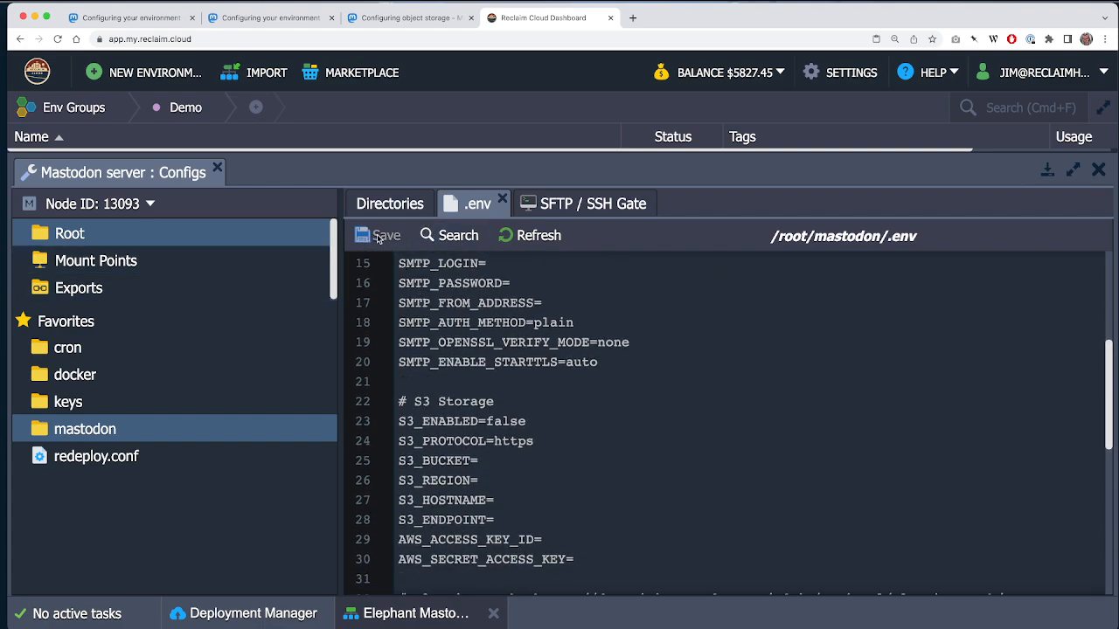
click(388, 203)
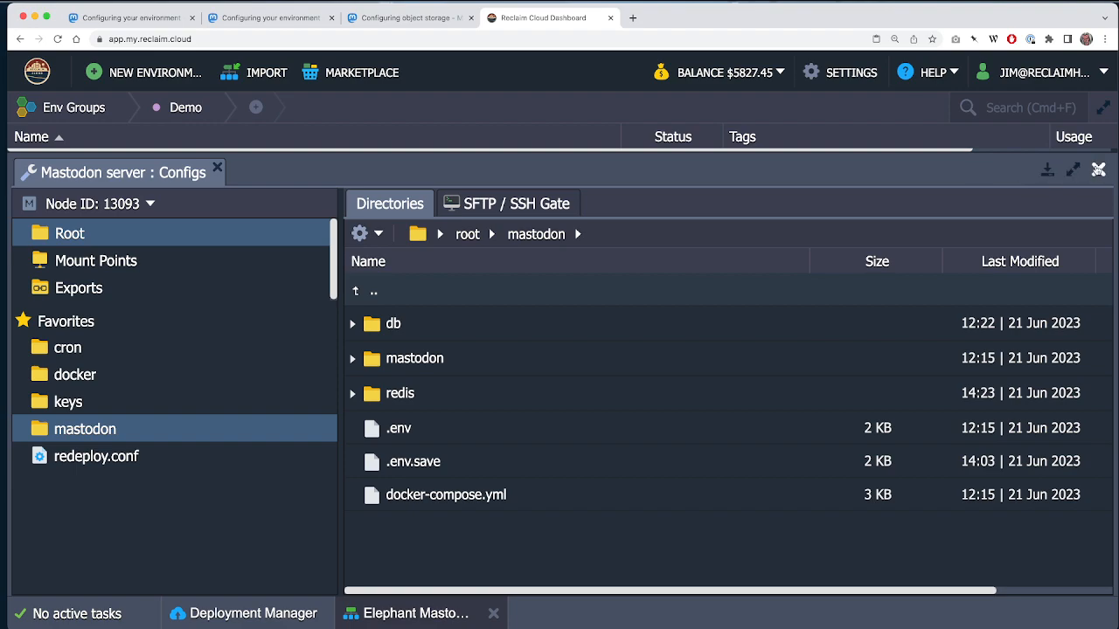
Step: Close Configs, start a Web SSH session on the Mastodon server, and add a browser tab
click(216, 170)
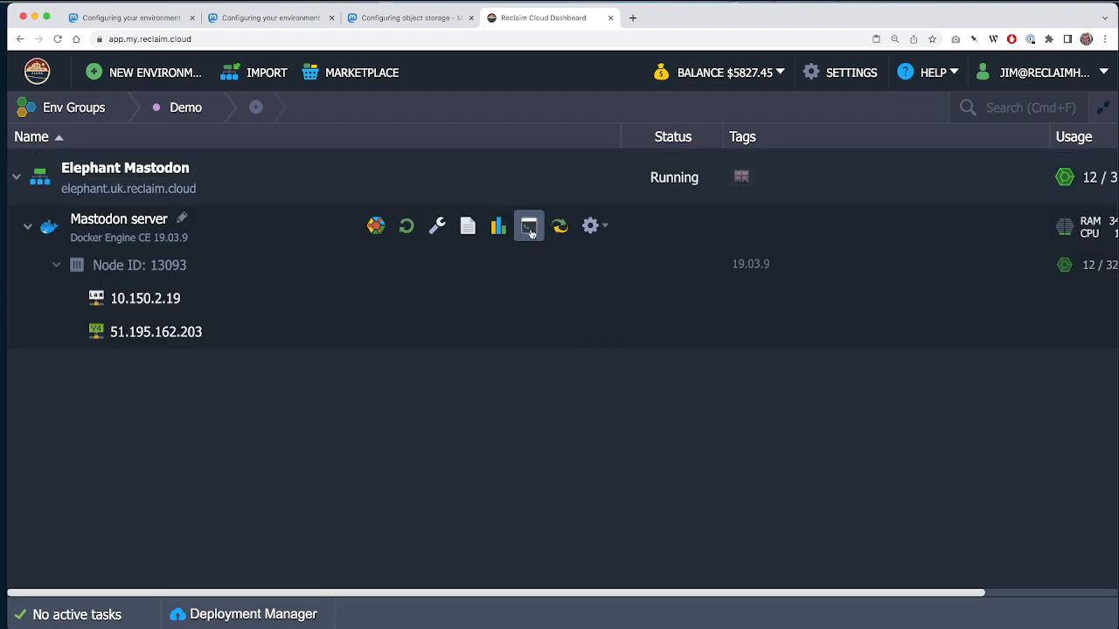
click(528, 225)
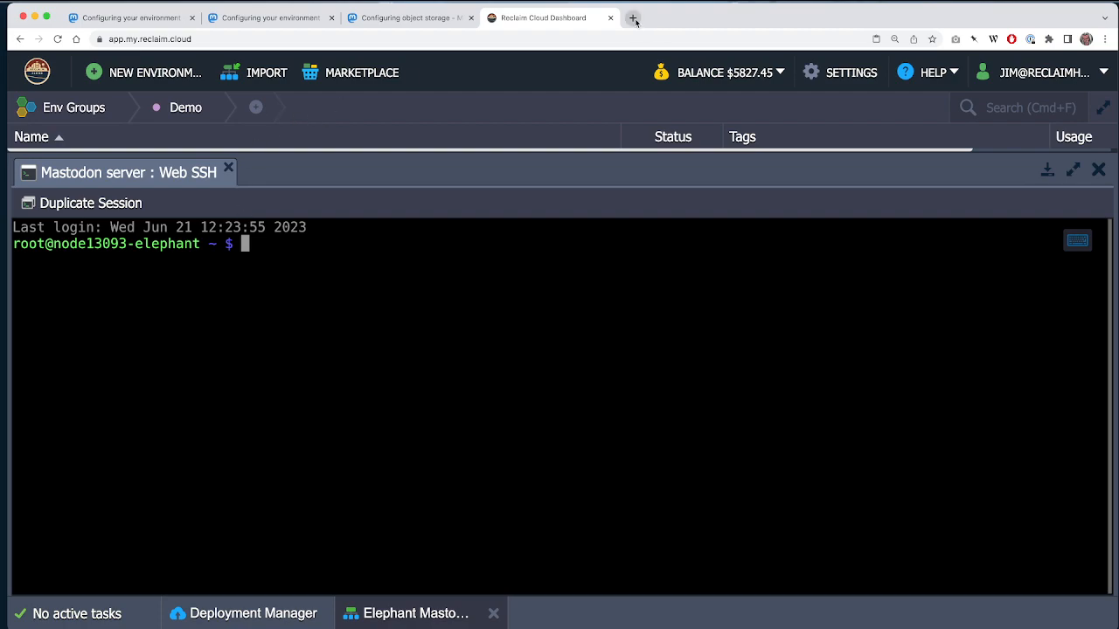
click(633, 17)
text(mastodon login)
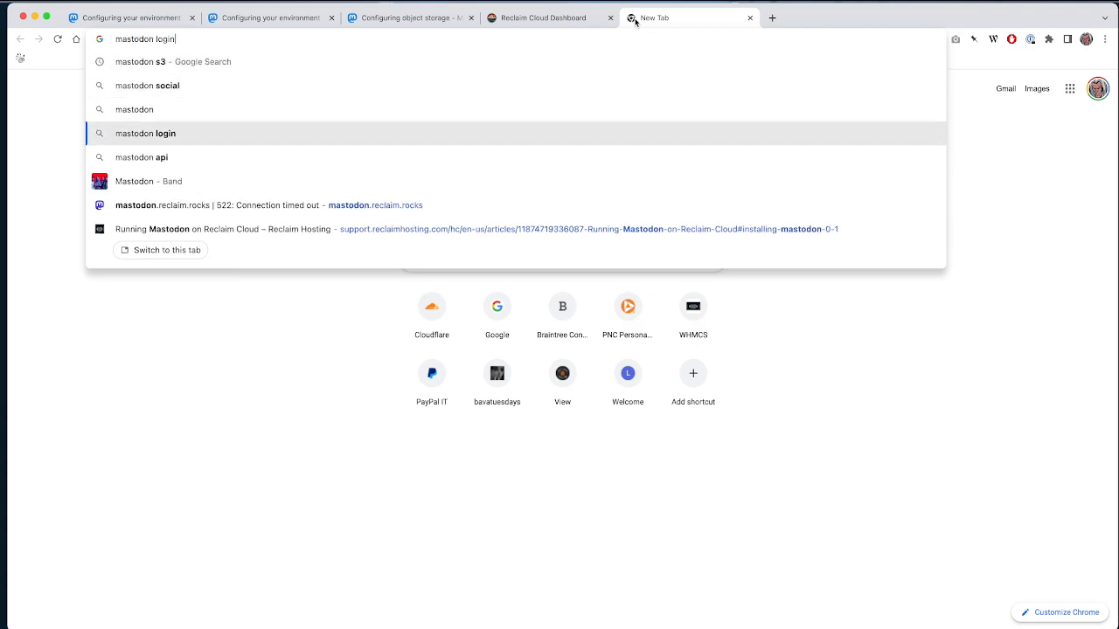
Step: Read the Running Mastodon on Reclaim Cloud article down to its Docker restart commands, then return to Web SSH
click(475, 229)
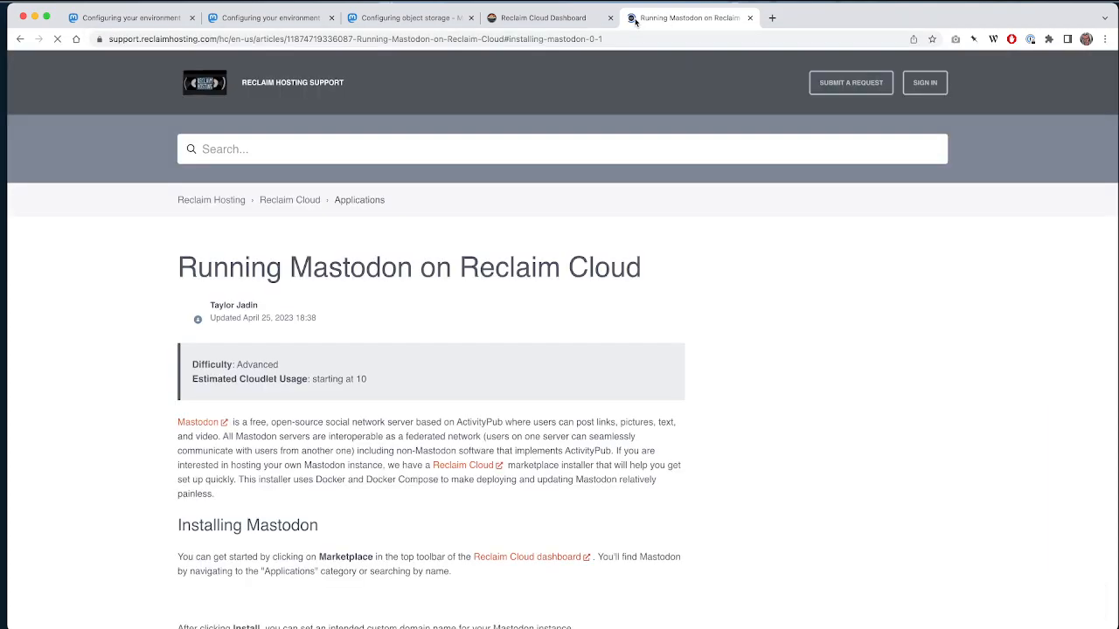
scroll(down, 3)
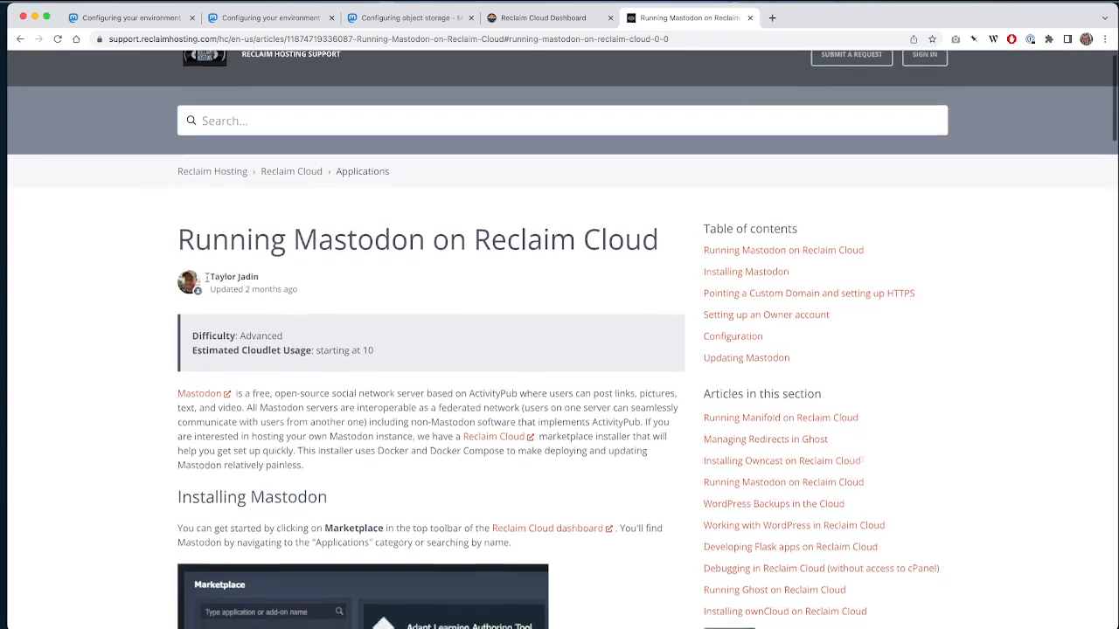
scroll(down, 3)
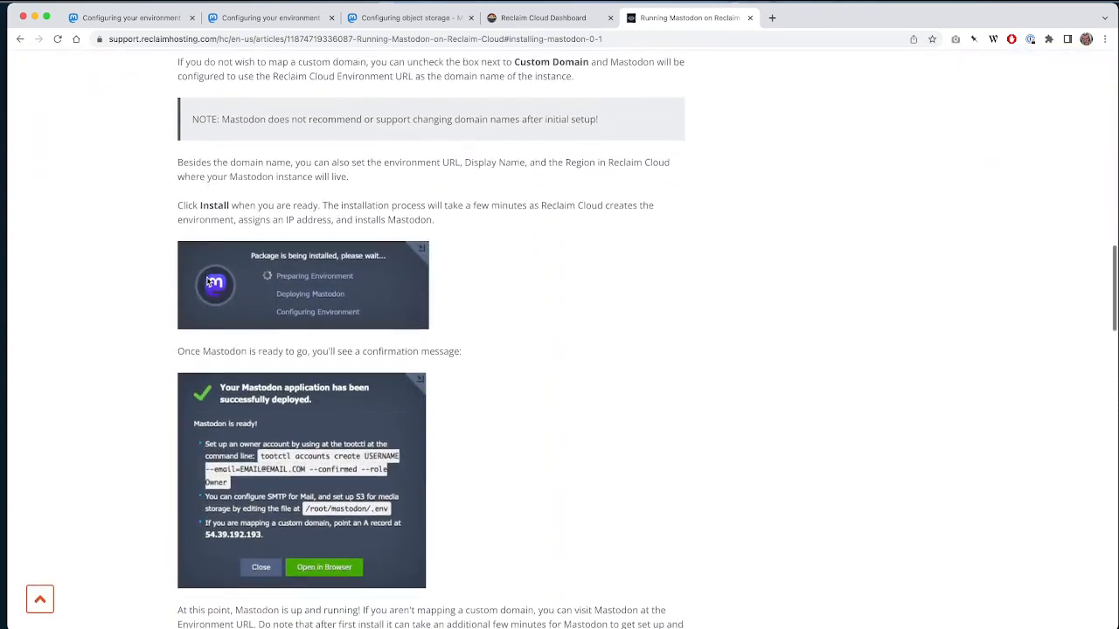
scroll(down, 3)
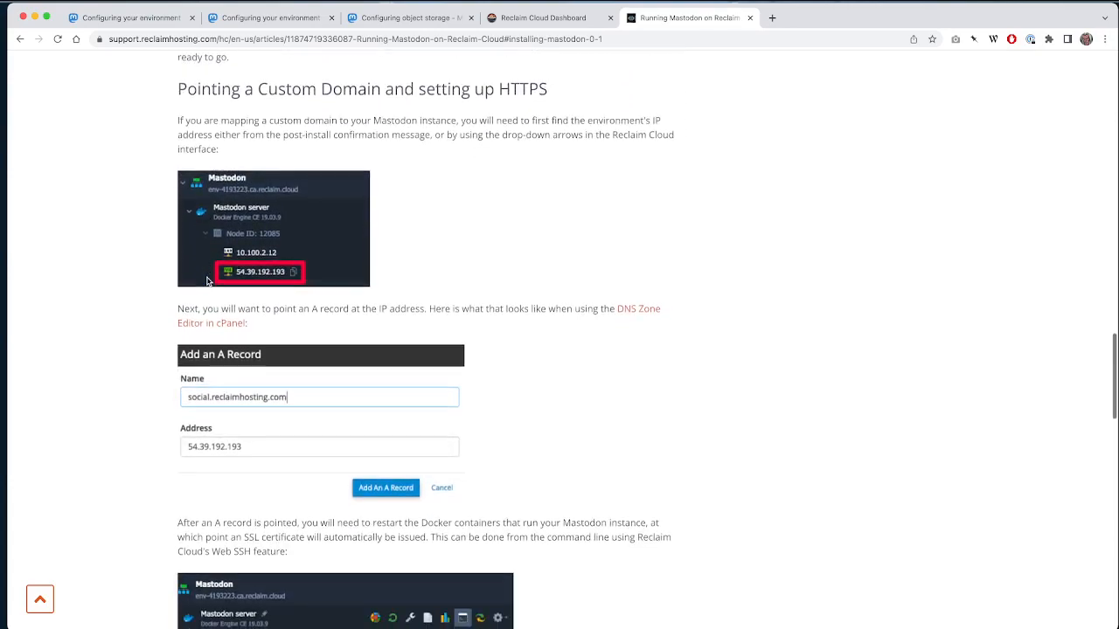
scroll(down, 3)
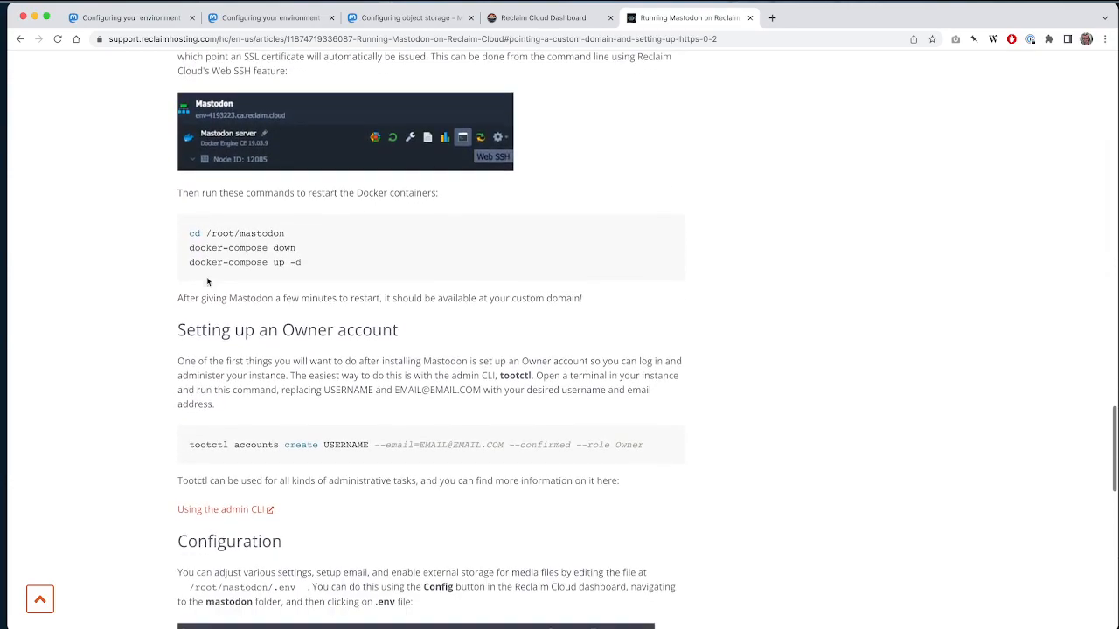
scroll(down, 3)
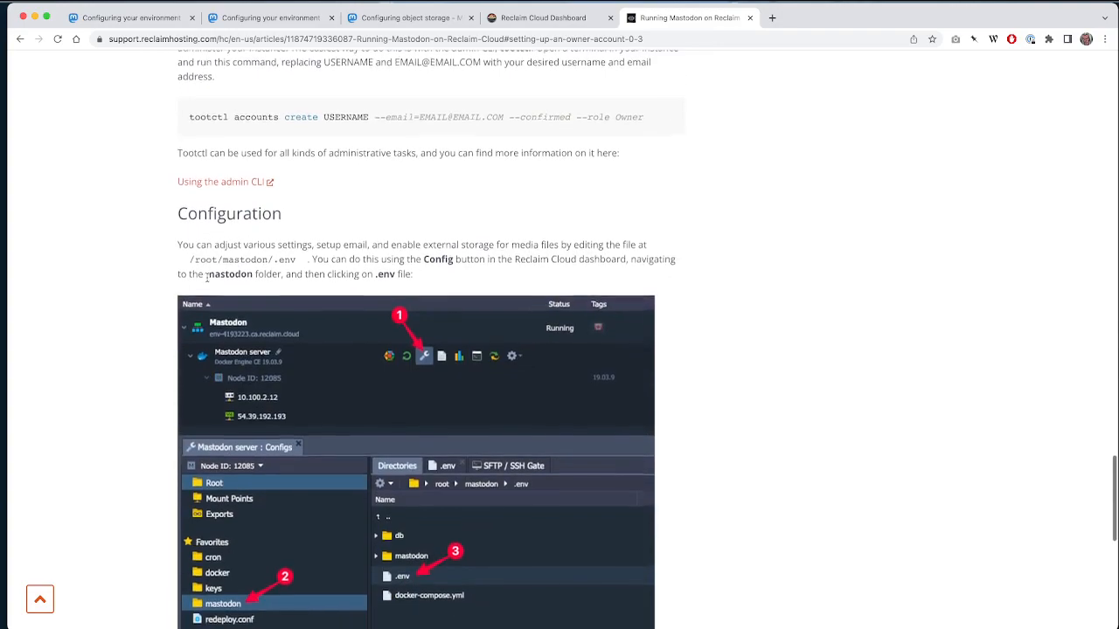
scroll(down, 3)
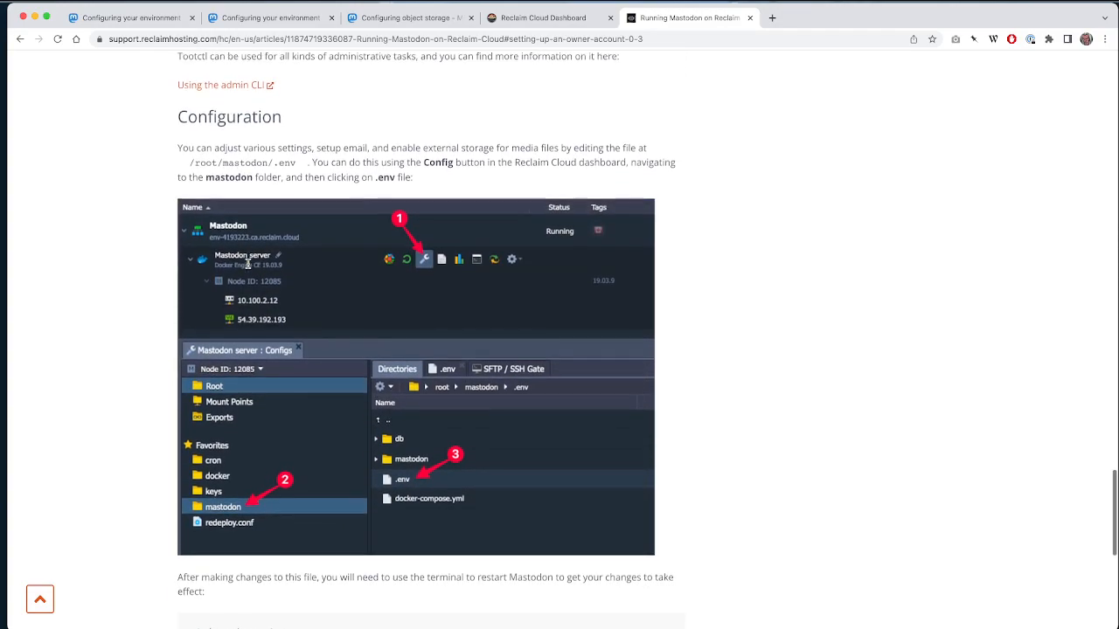
scroll(down, 3)
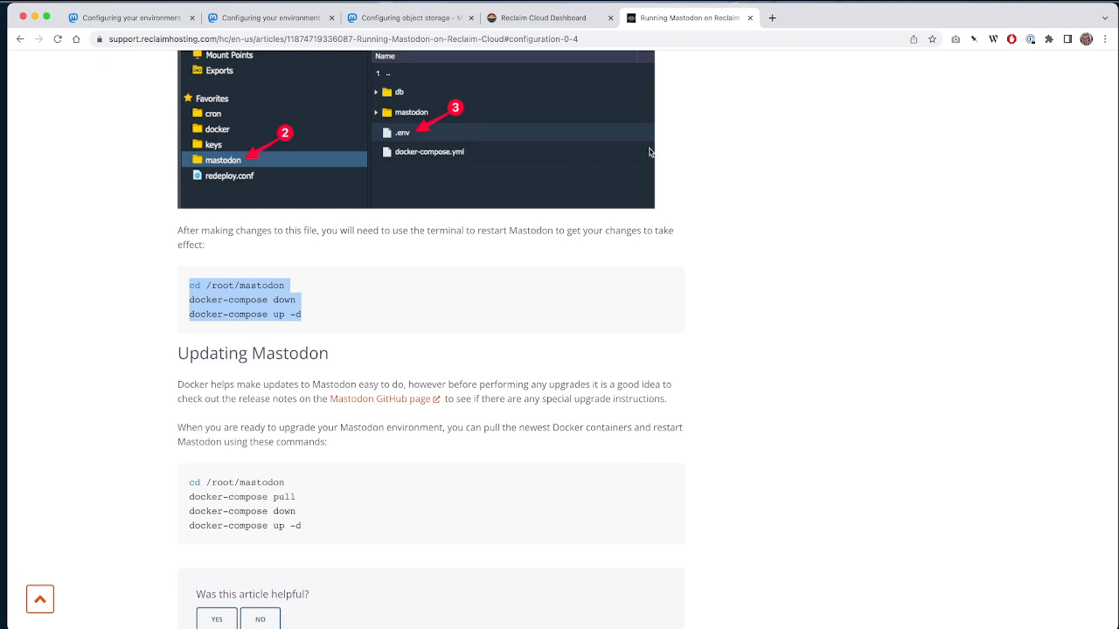
click(542, 17)
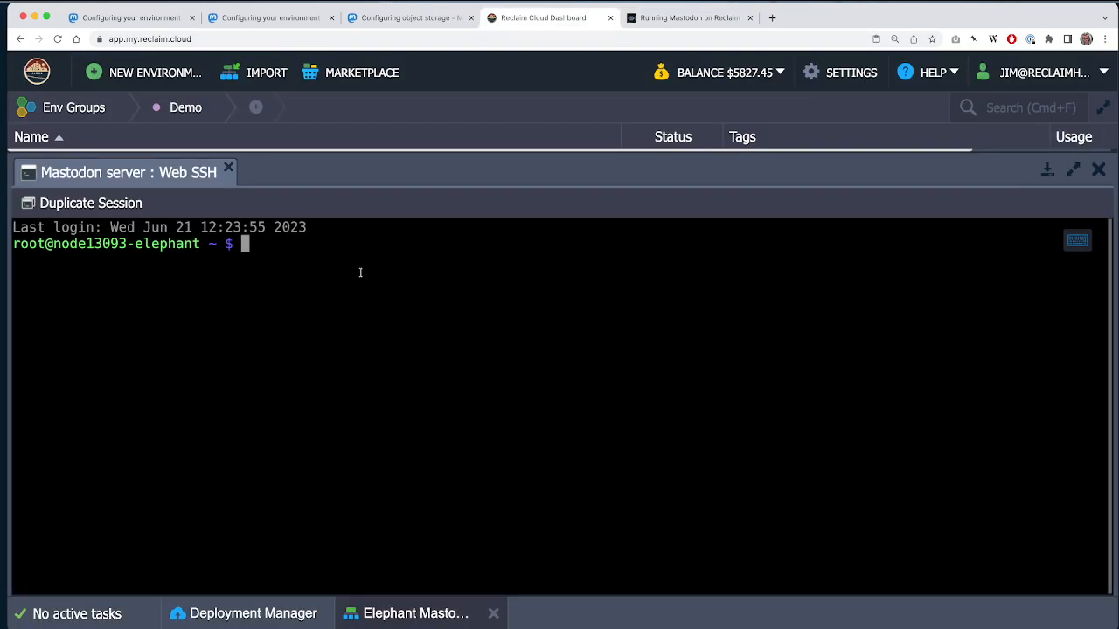
Step: Run docker-compose down, then docker-compose up -d to recreate the Mastodon containers in the background
text(docker-compose down)
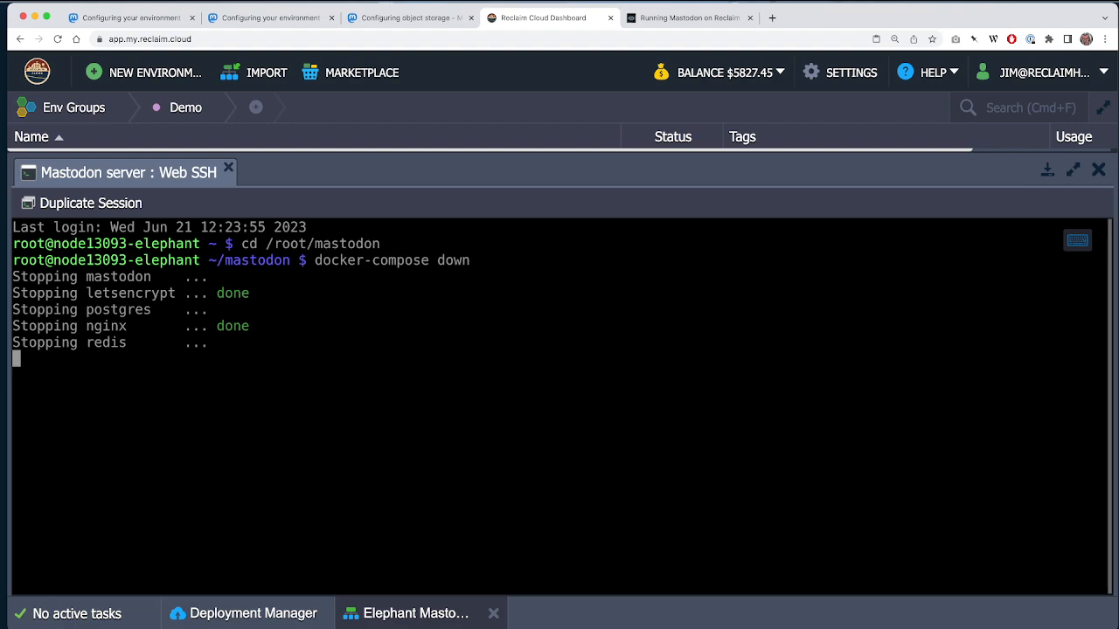
text(docker-compose up -d)
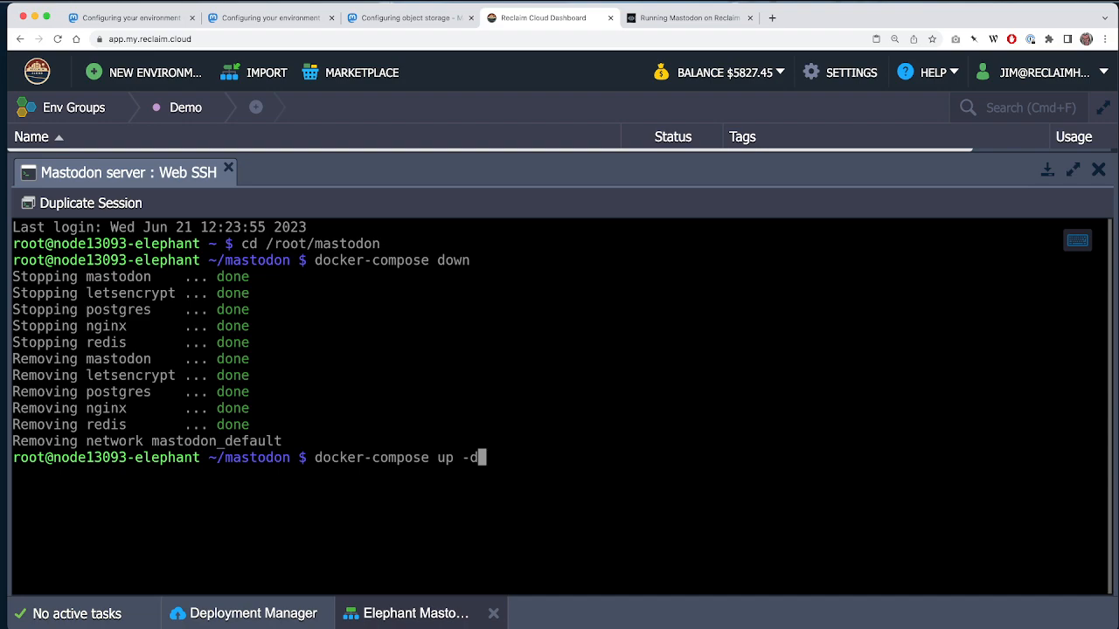
key(Return)
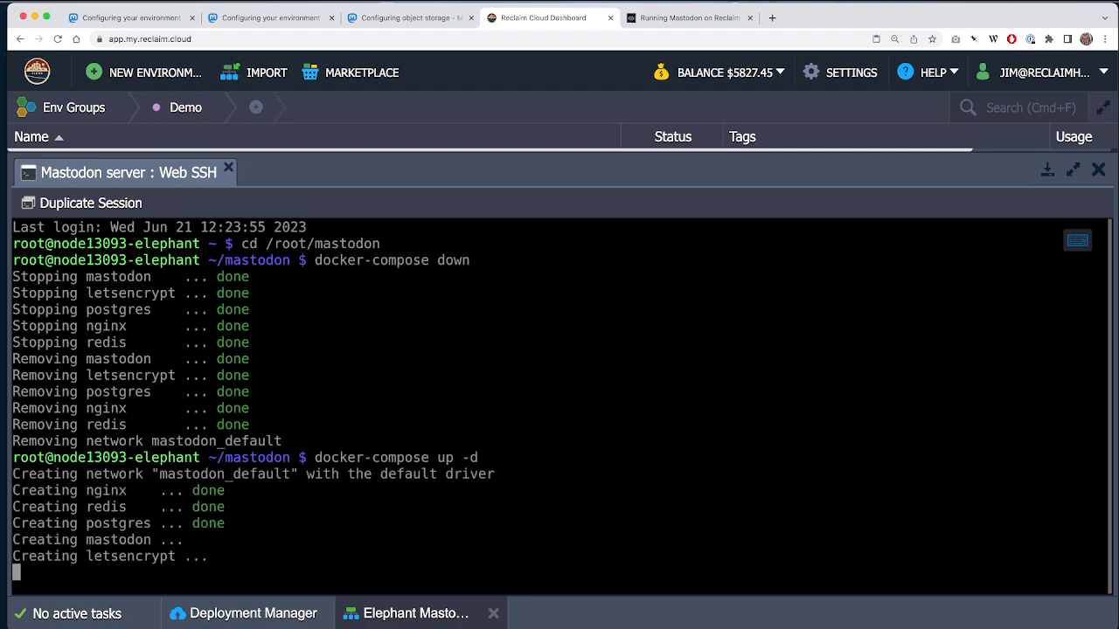